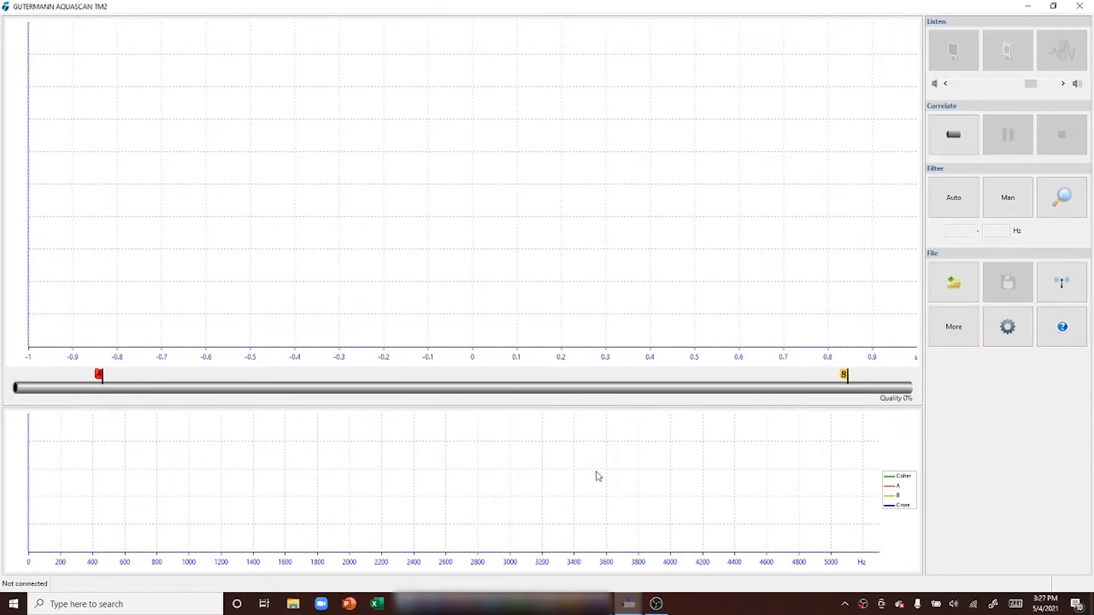
mouse_move(725, 315)
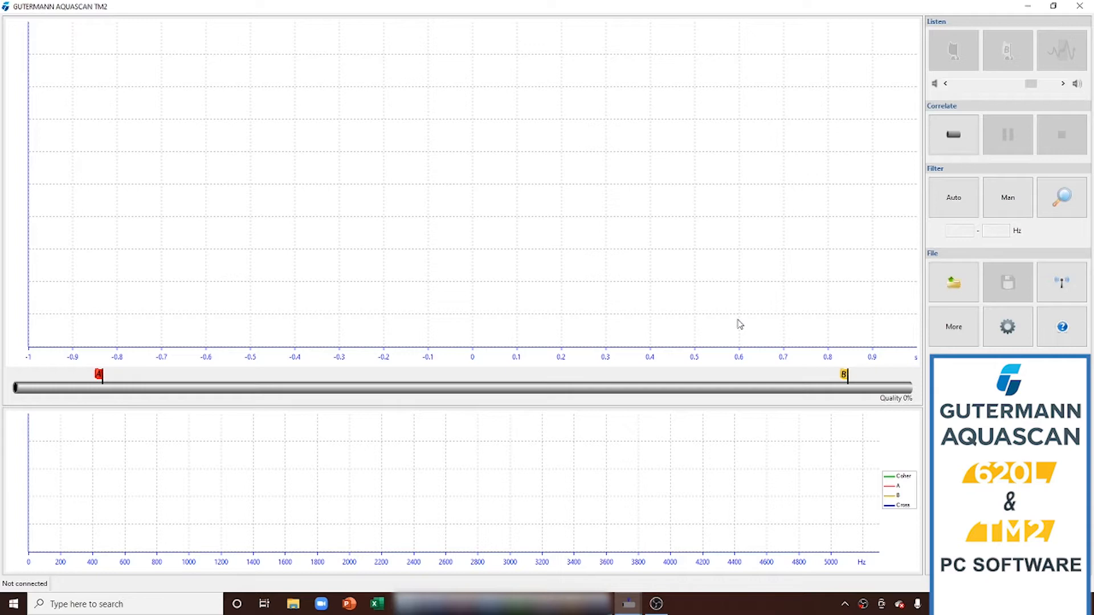
mouse_move(745, 321)
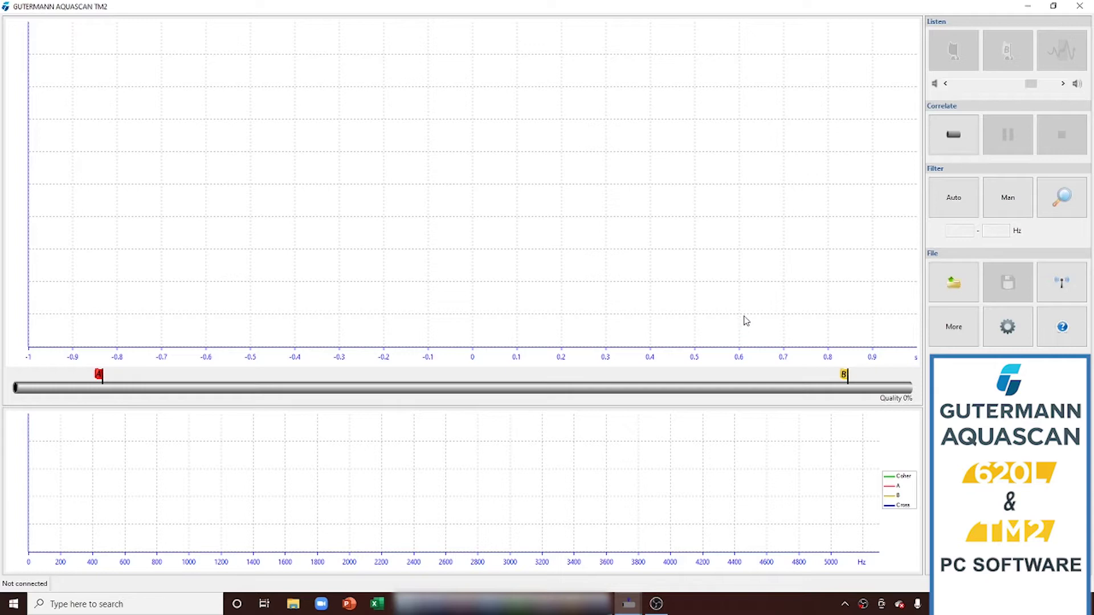
mouse_move(736, 322)
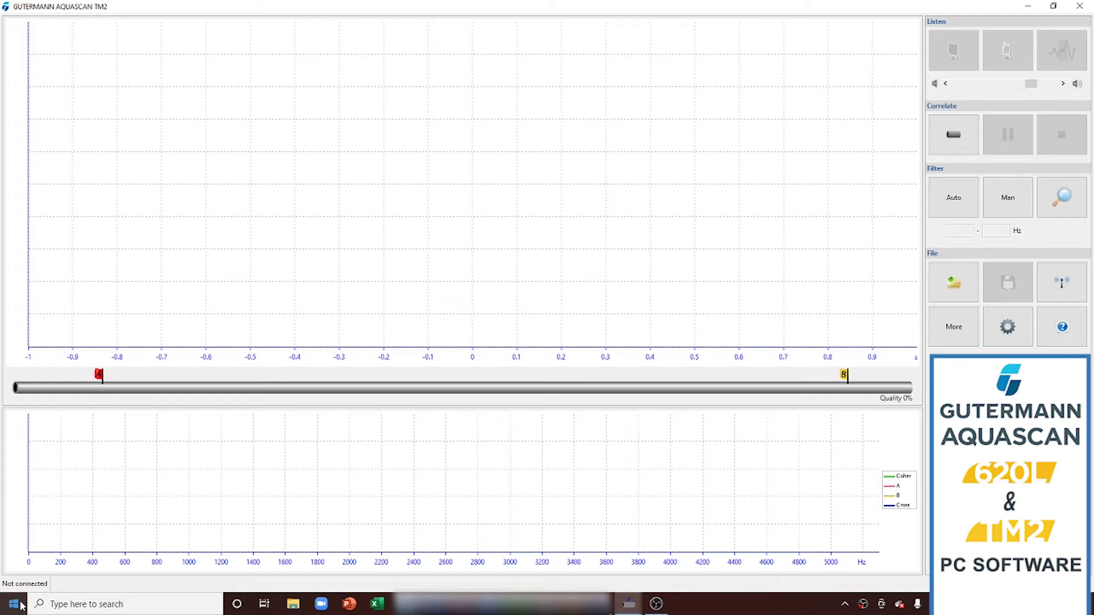
Pair the TM2L-5 correlator via Add Bluetooth device in Windows Devices settings and finish with Done.
left_click(11, 604)
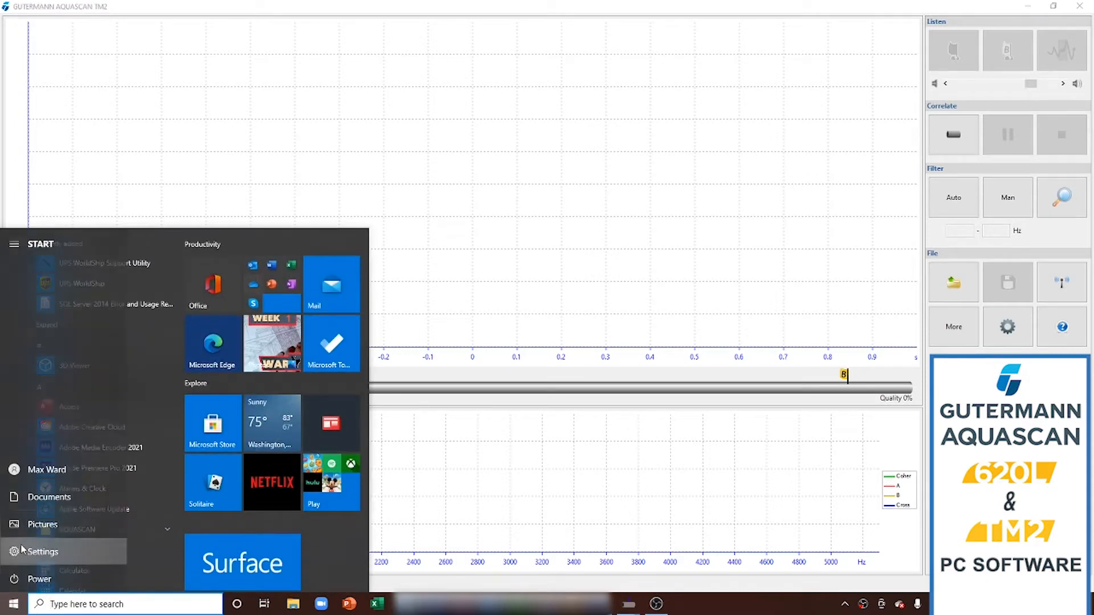
left_click(37, 552)
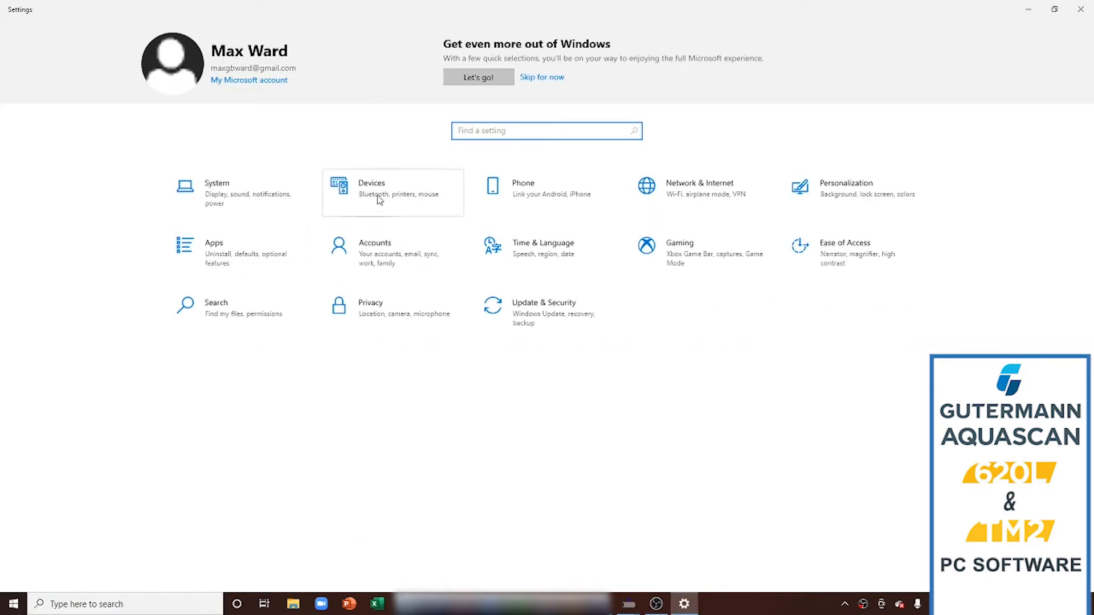
left_click(378, 196)
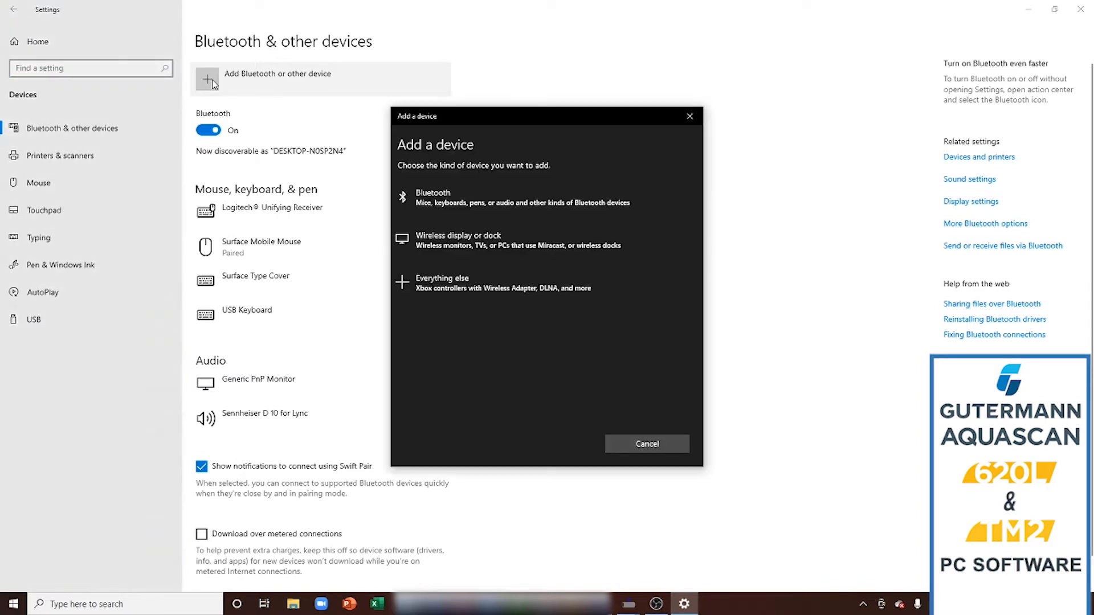
mouse_move(499, 156)
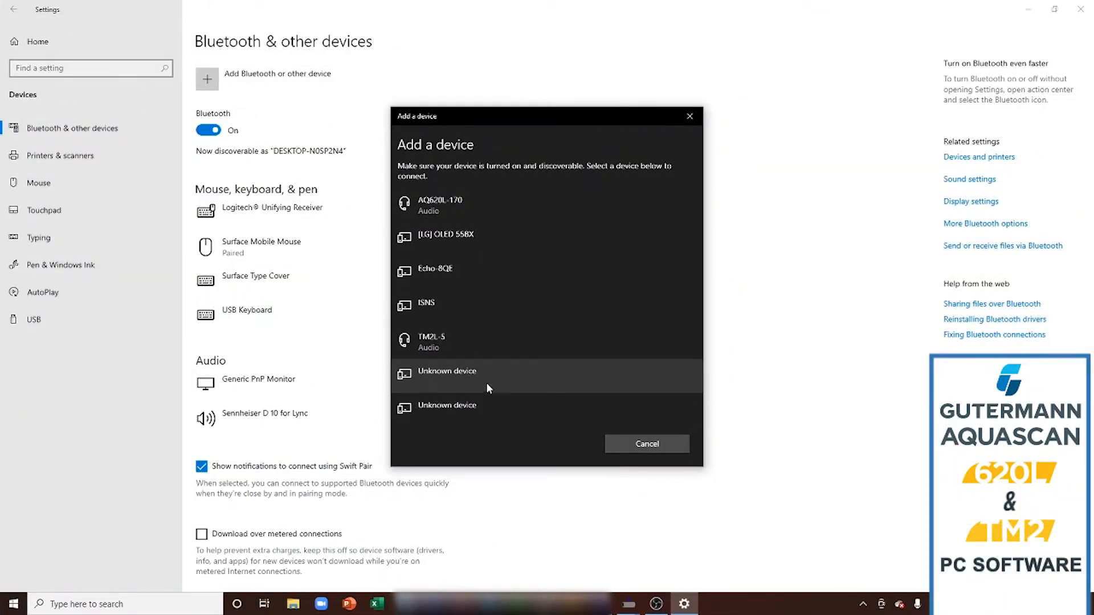
left_click(453, 342)
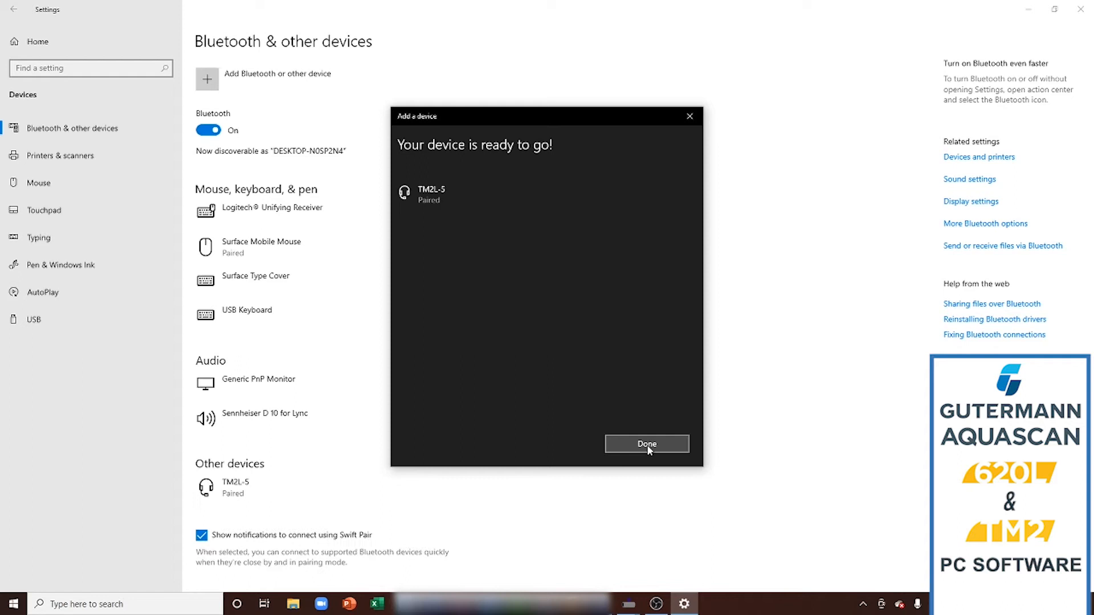
left_click(646, 443)
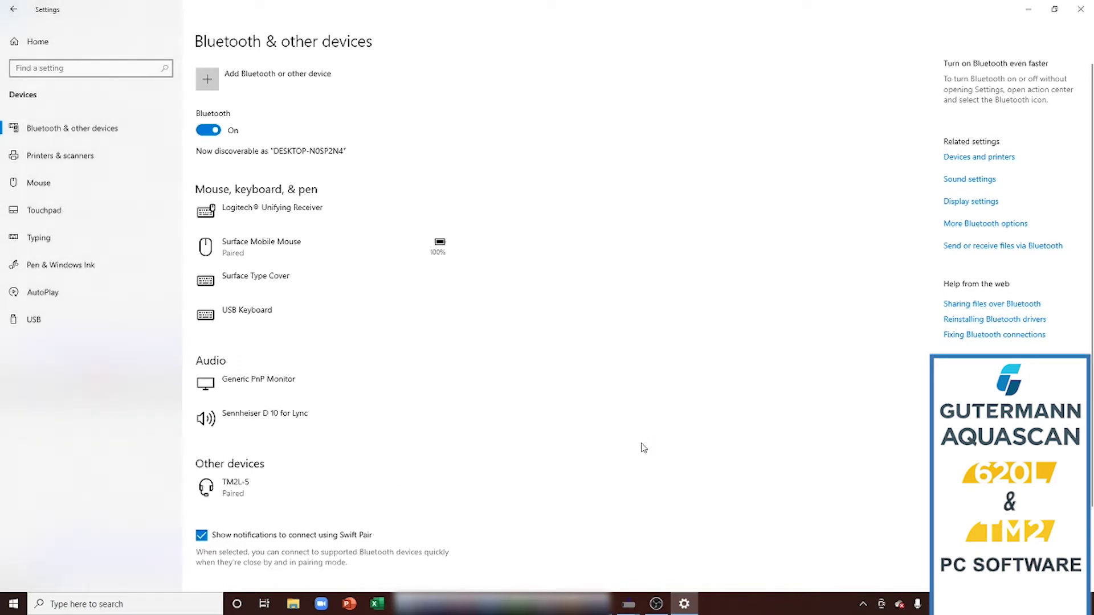
mouse_move(621, 344)
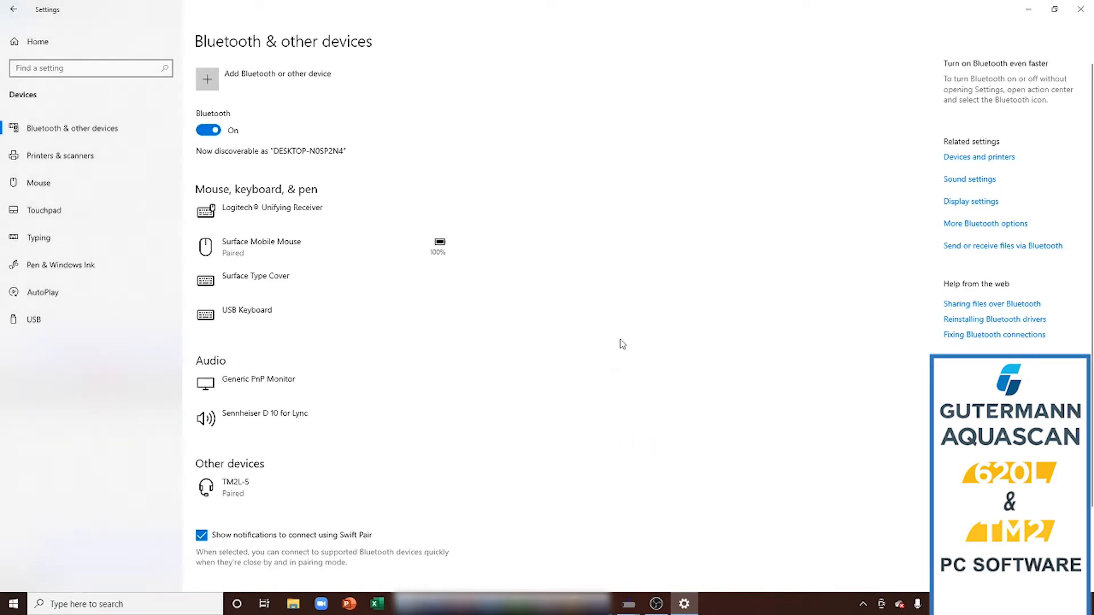
mouse_move(975, 234)
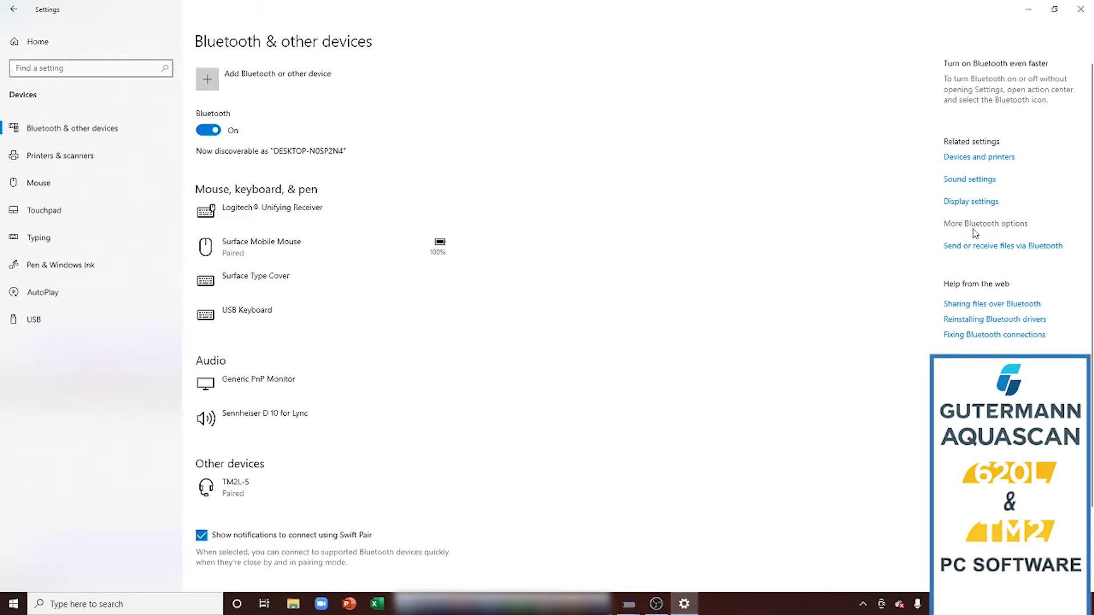
mouse_move(976, 231)
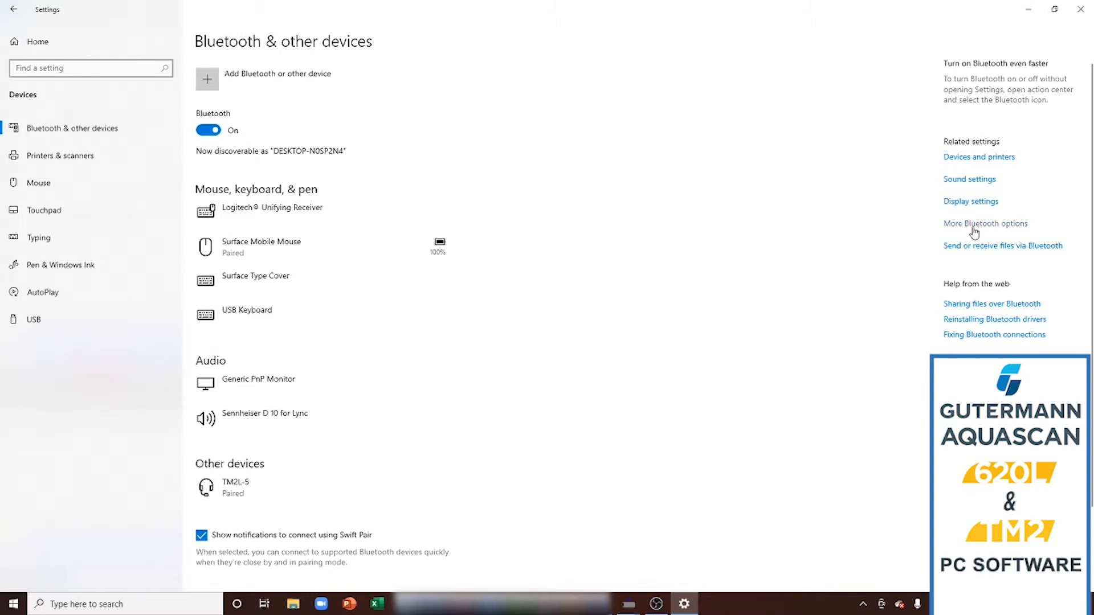
Check More Bluetooth options > COM Ports: TM2L-5 uses COM3 outgoing and COM4 incoming.
left_click(976, 224)
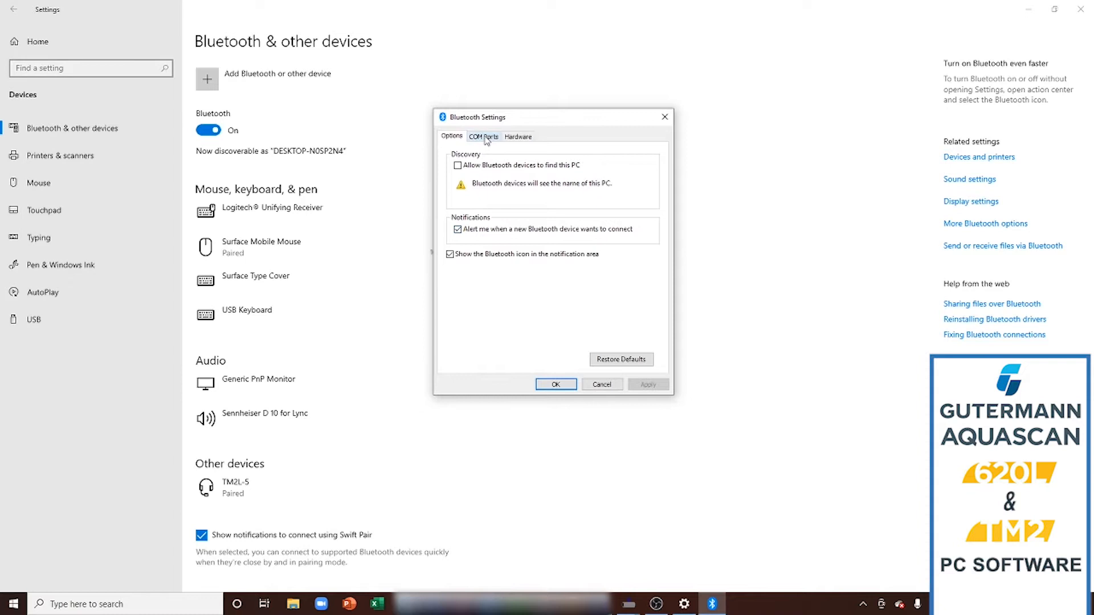
left_click(483, 137)
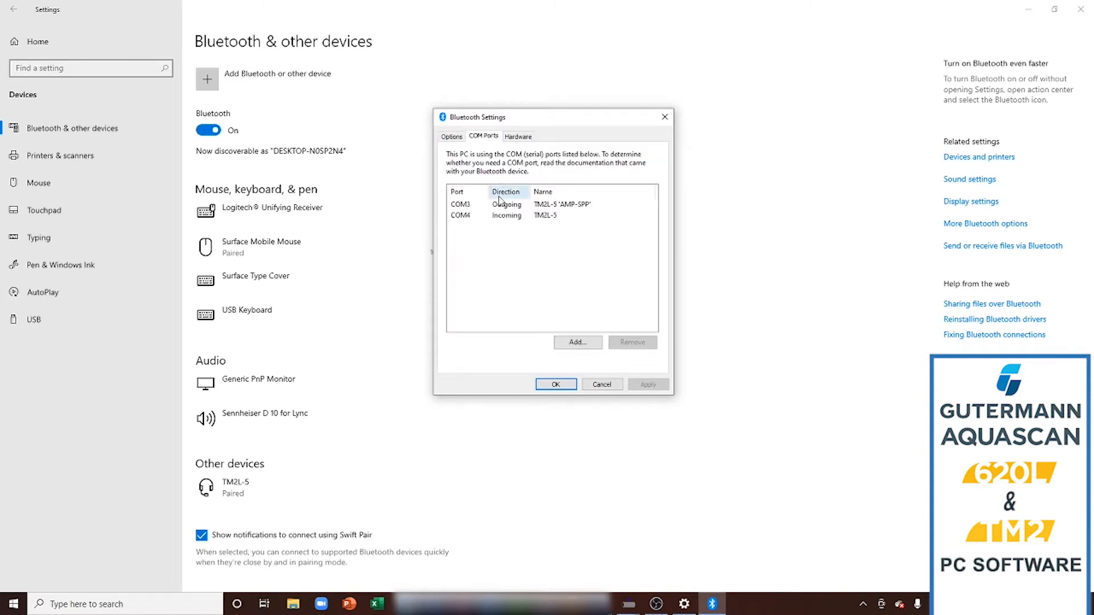
left_click(500, 204)
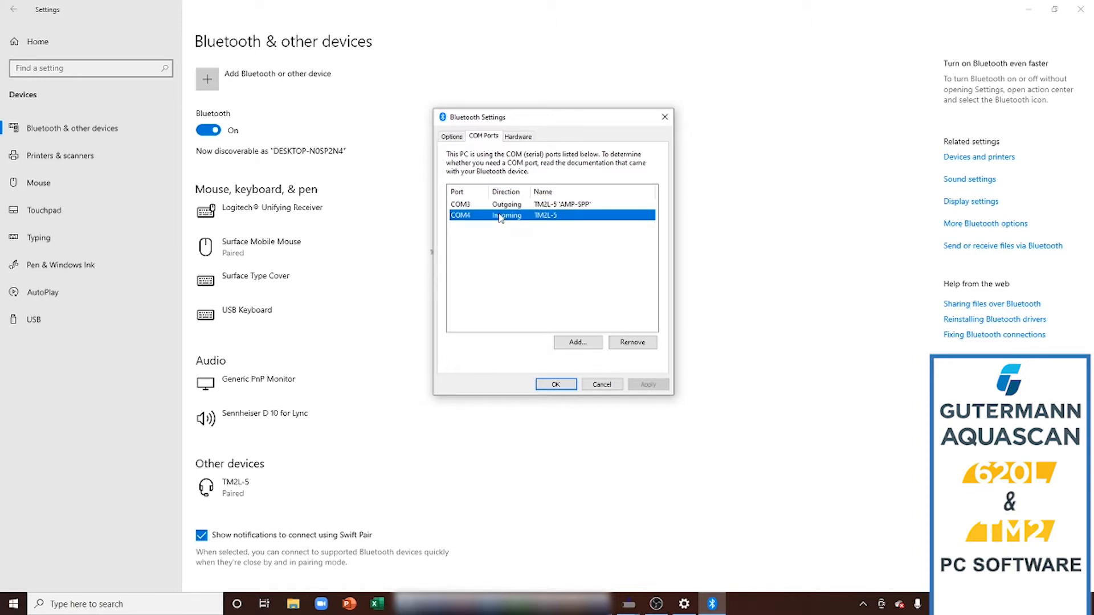
mouse_move(545, 364)
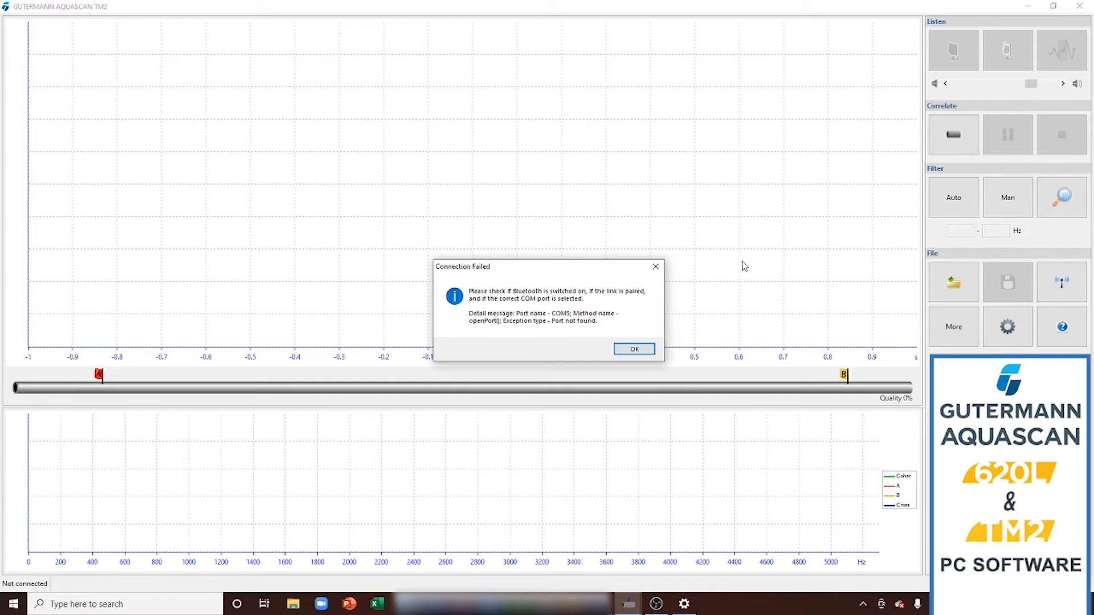
Dismiss the connection-failed message and set the AquaScan Bluetooth connection to COM3.
left_click(634, 349)
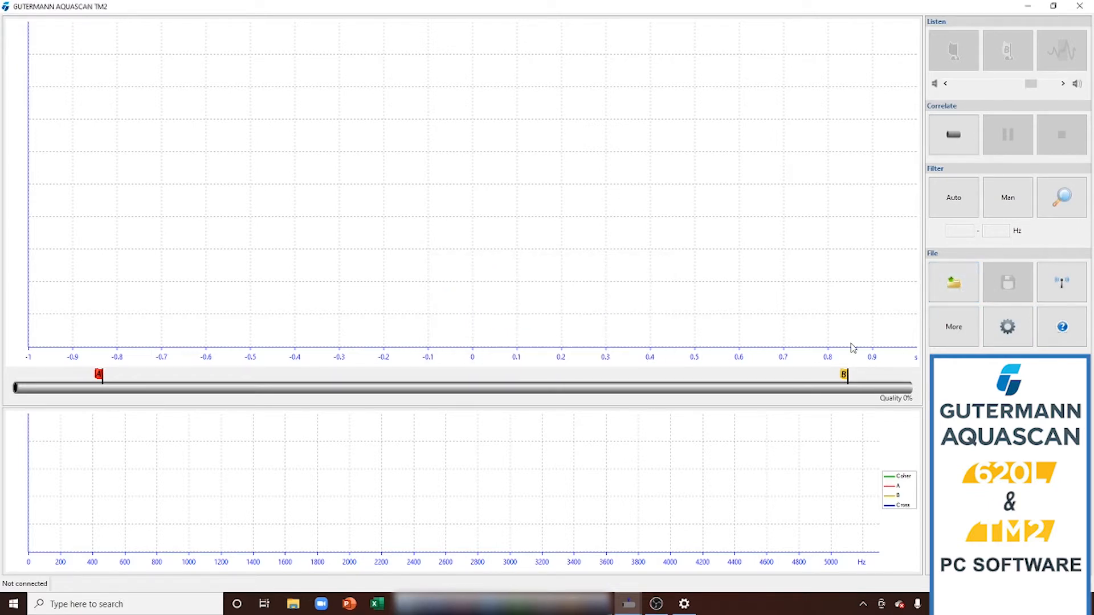
mouse_move(1007, 326)
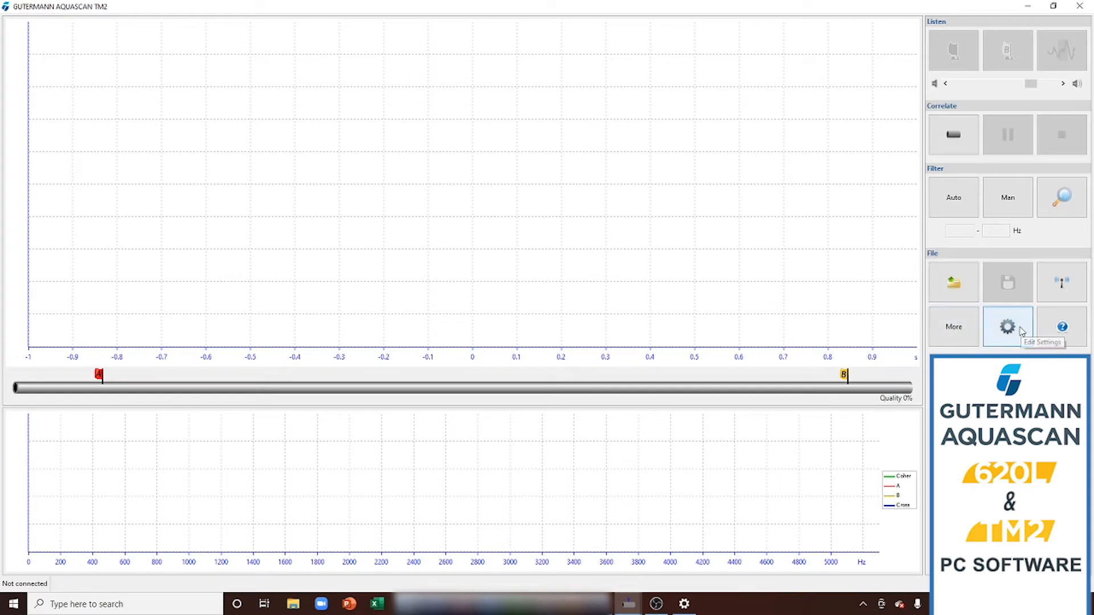
left_click(1008, 326)
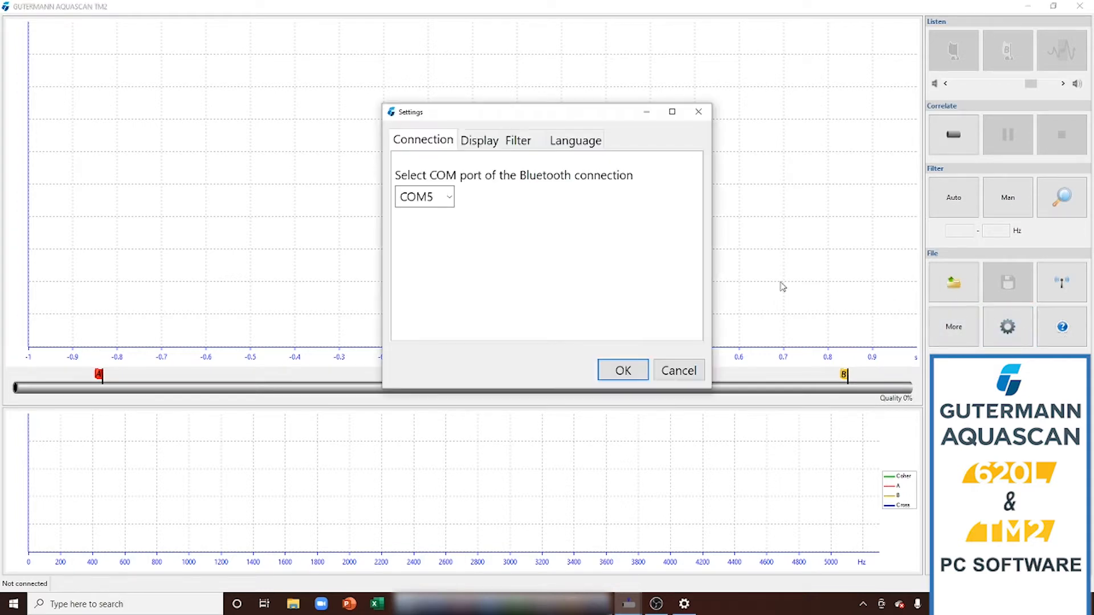
left_click(448, 196)
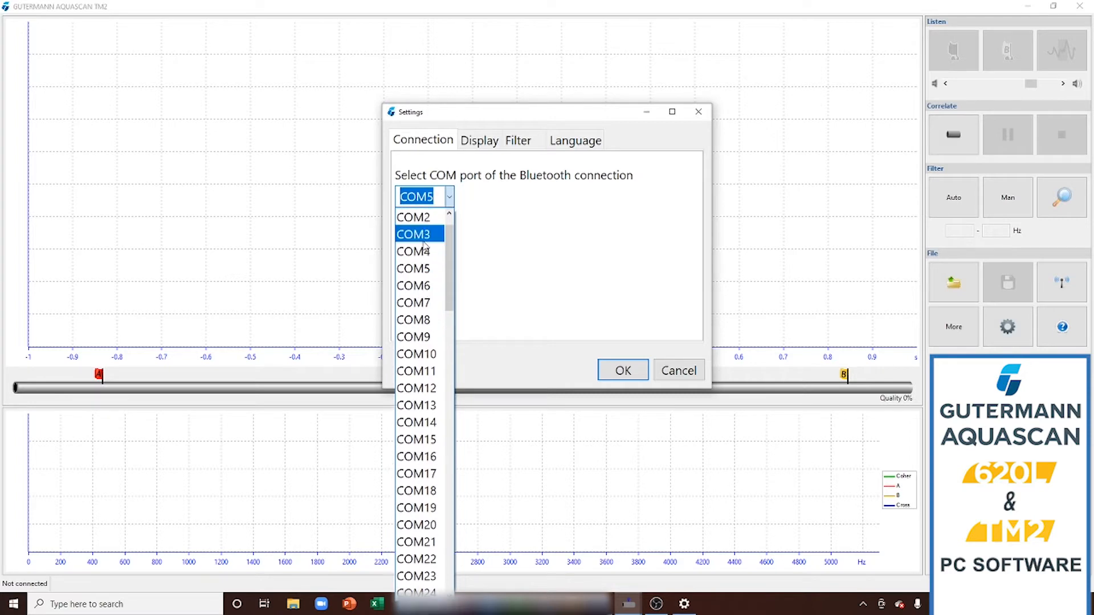
left_click(414, 234)
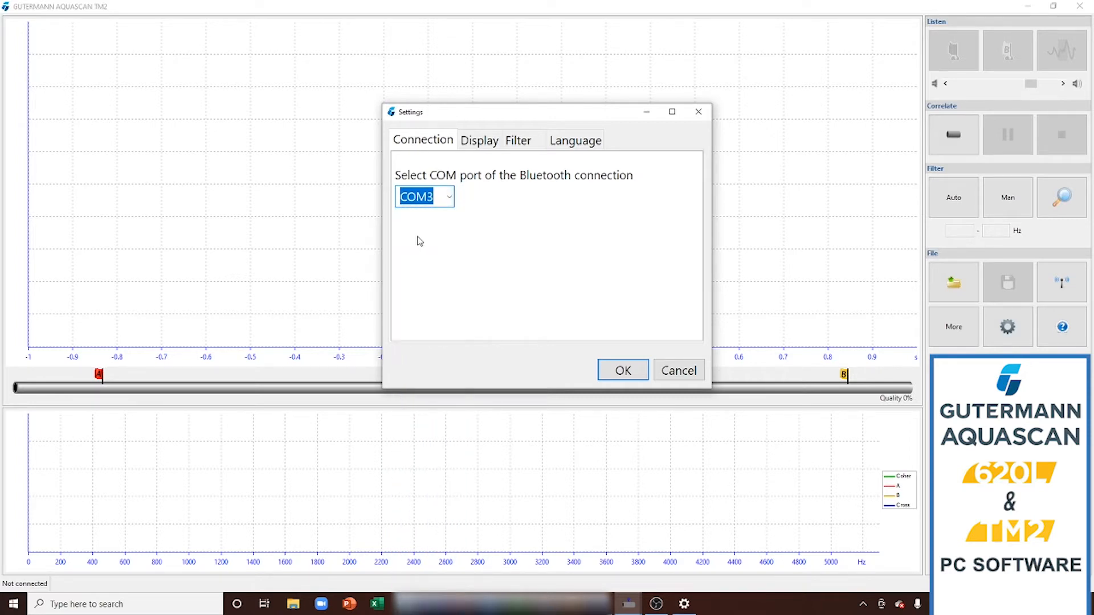
mouse_move(480, 293)
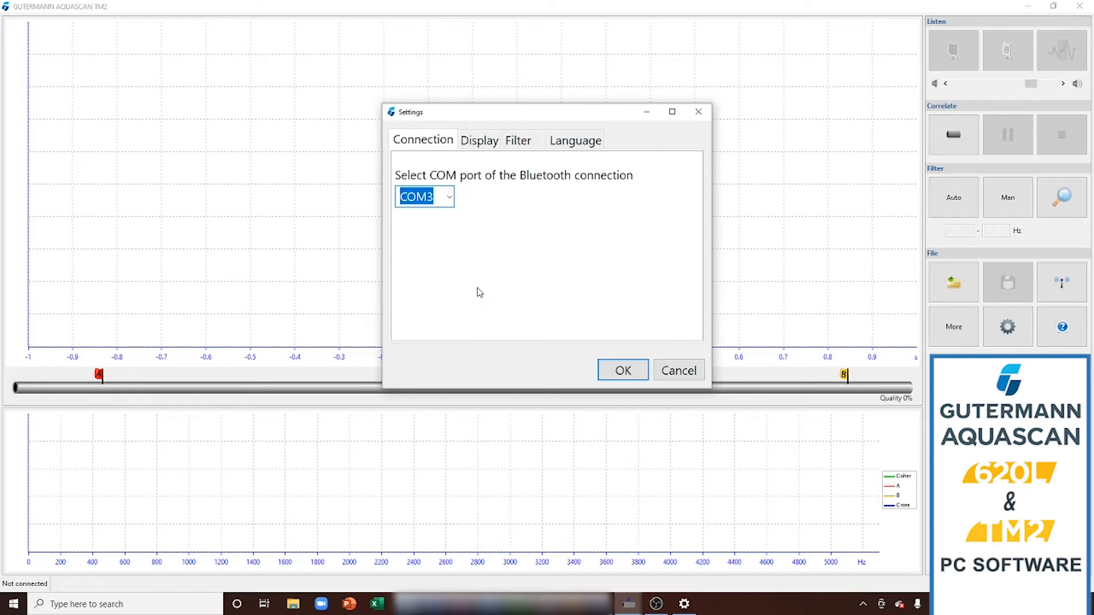
mouse_move(480, 141)
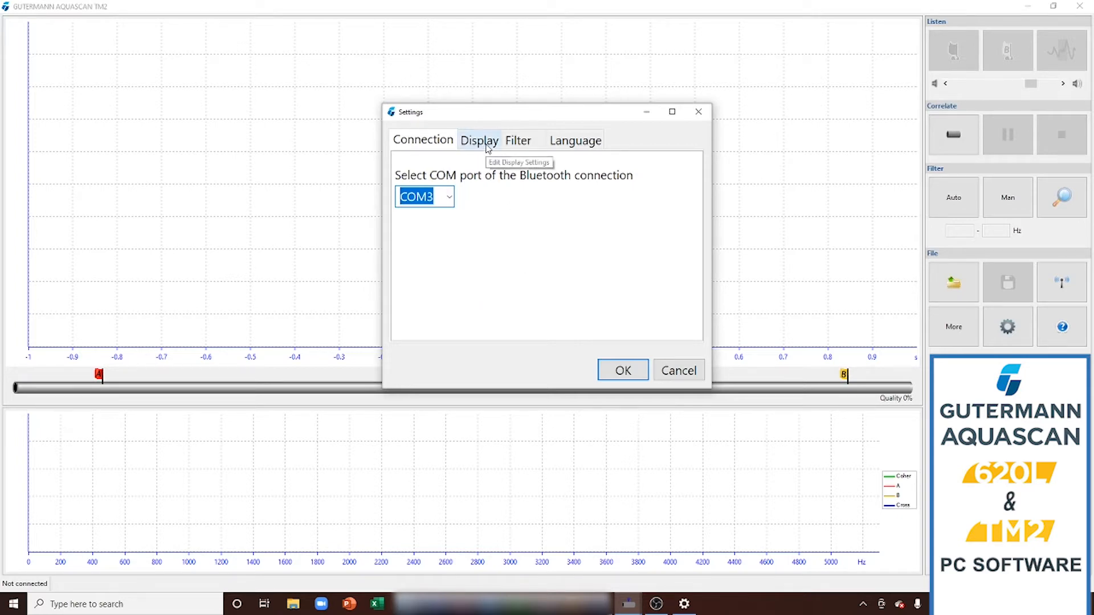
Toggle the 50/60 Hz multiples filter, choose Metric units, recheck the COM port and confirm with OK.
left_click(479, 140)
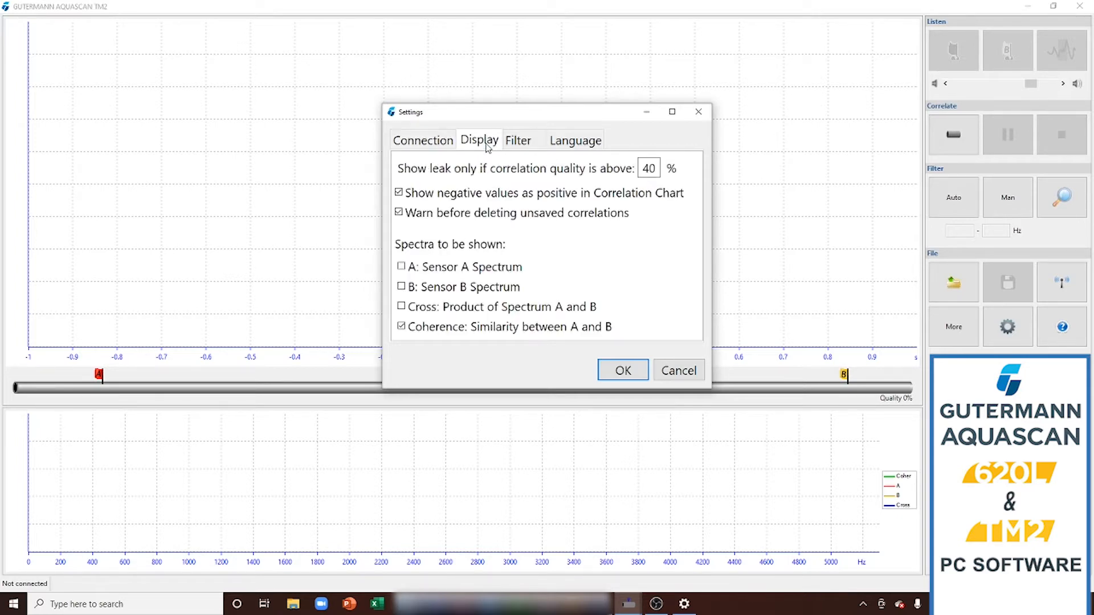
left_click(517, 140)
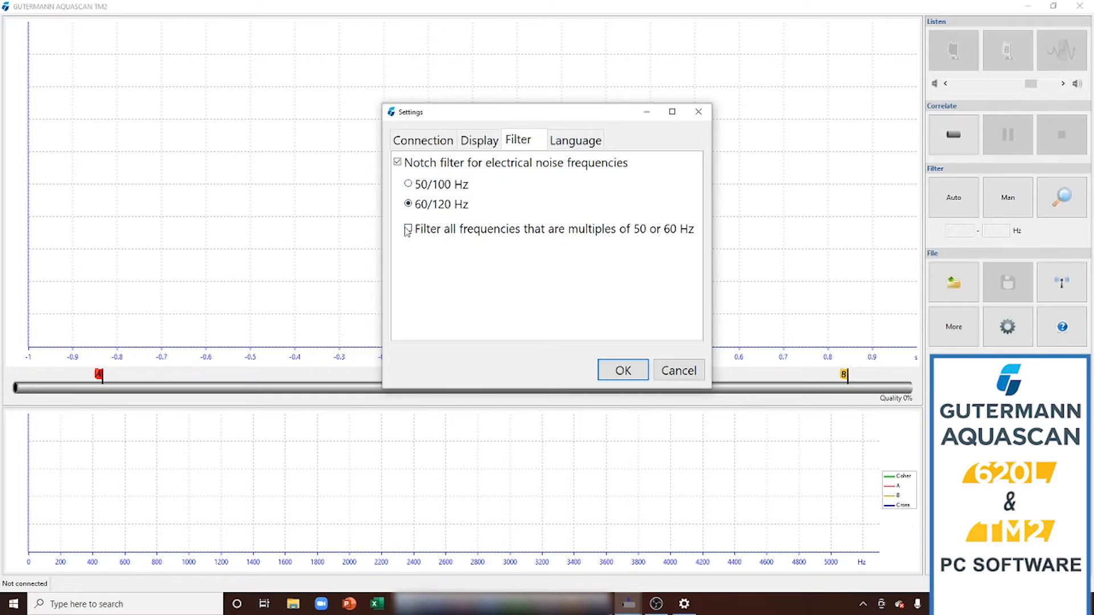
left_click(576, 139)
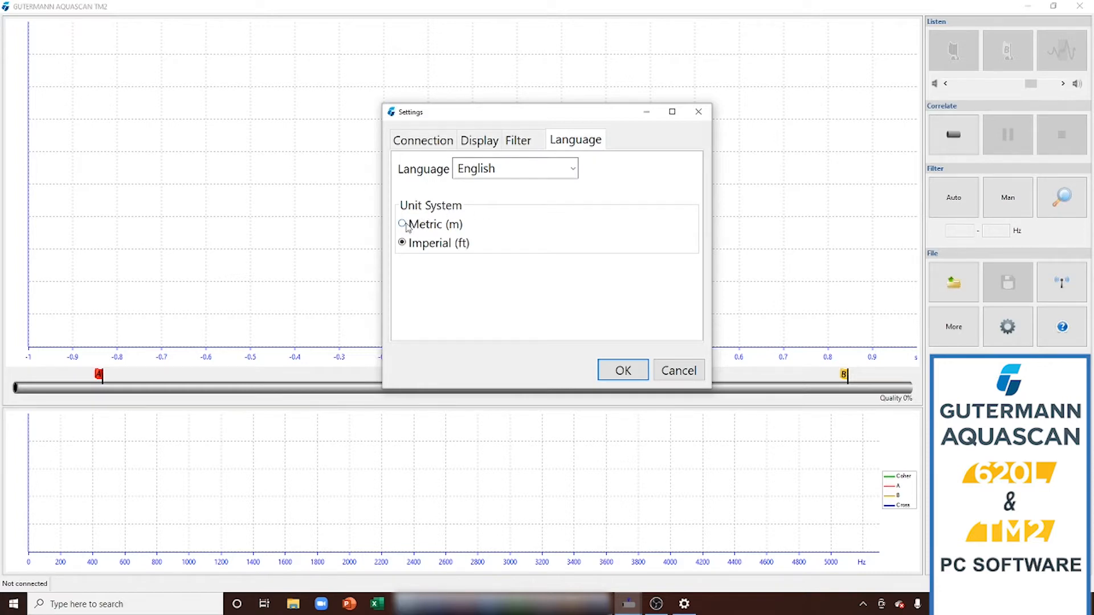
left_click(401, 224)
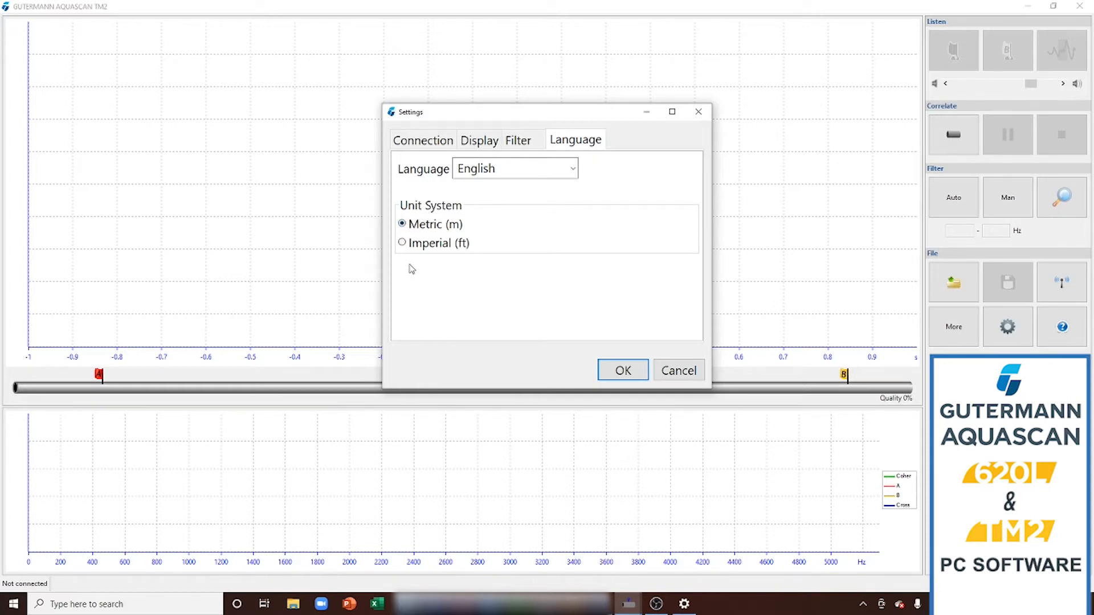
left_click(422, 140)
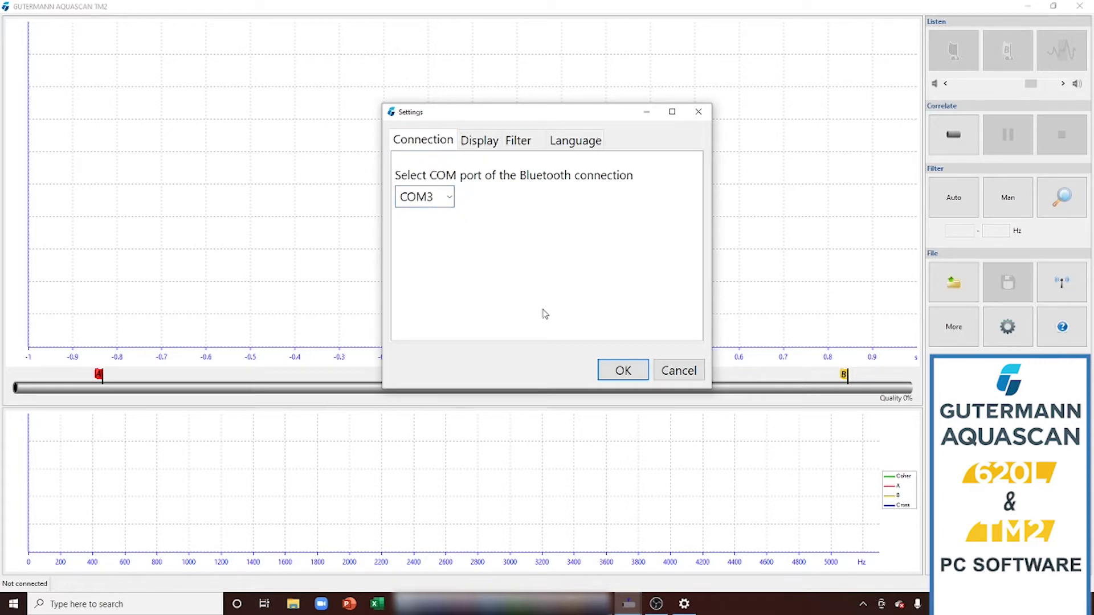
left_click(623, 370)
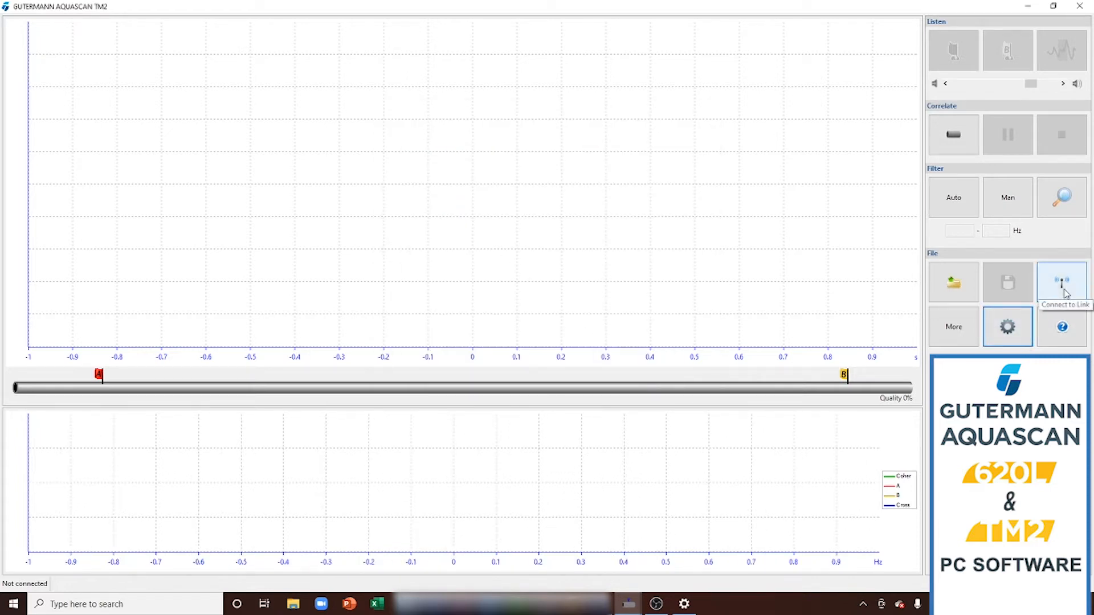
Connect to the TM2L-5 link so sensors A and B show as available.
left_click(1062, 282)
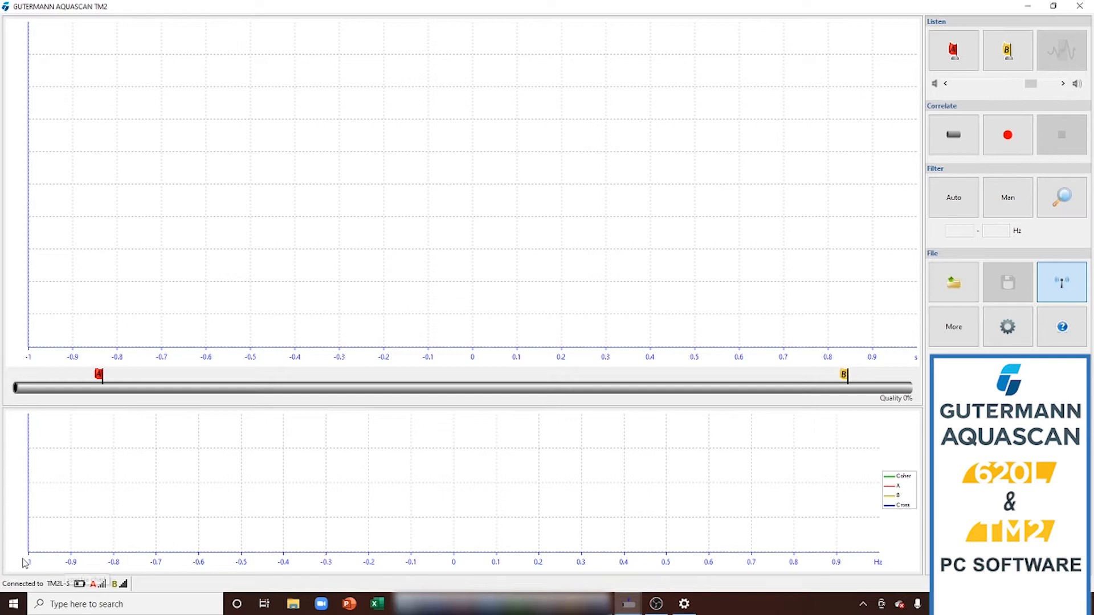
mouse_move(133, 595)
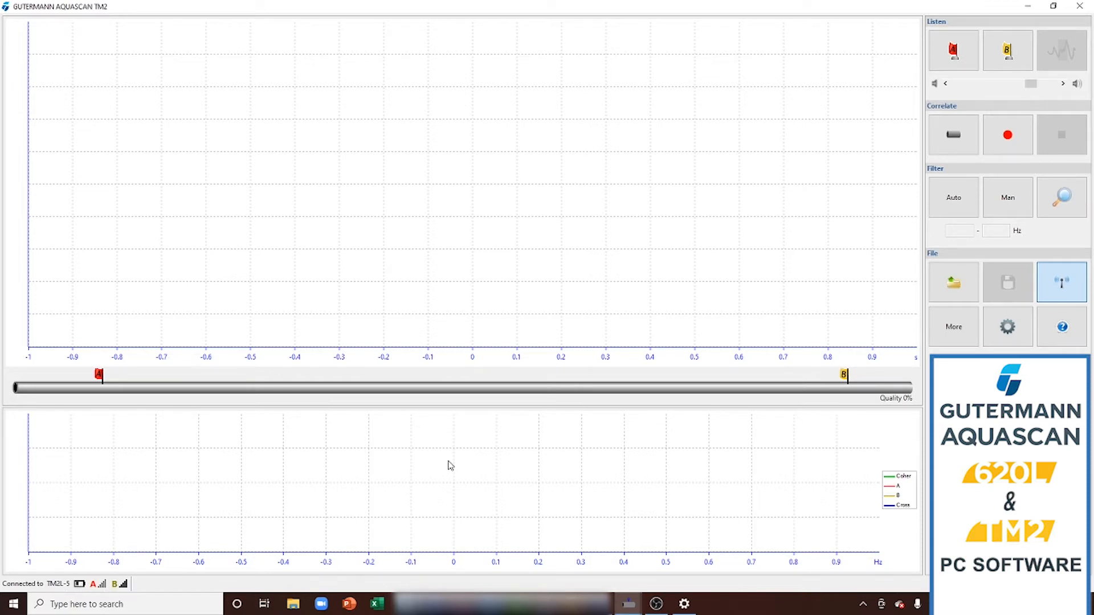
mouse_move(953, 135)
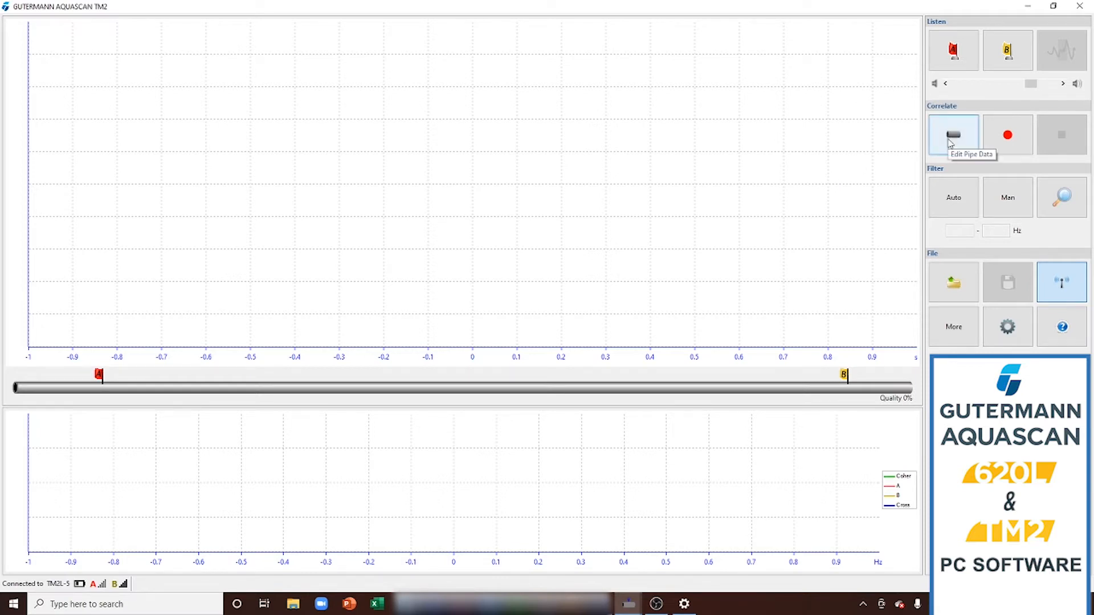
Add a ductile iron pipe segment, record from the sensors, then auto-filter to a peak near 657 ft.
left_click(953, 135)
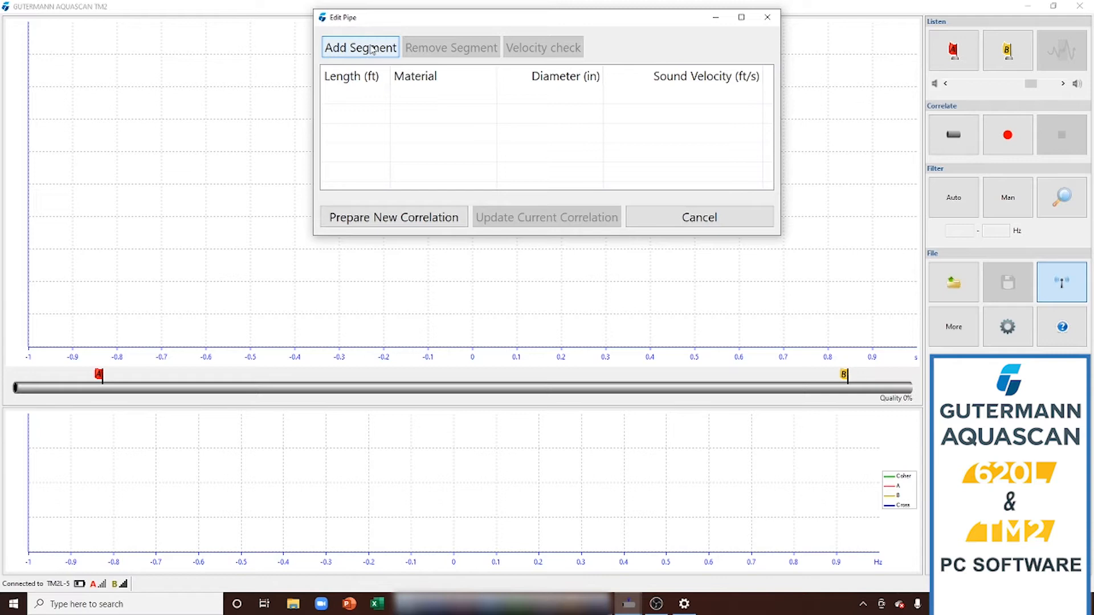
left_click(360, 48)
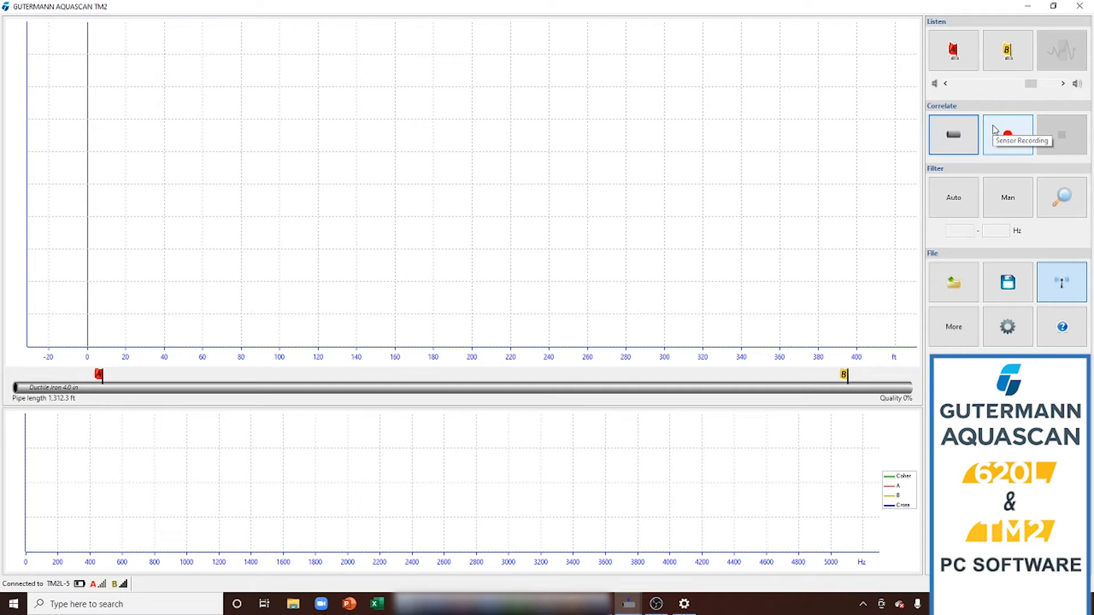
left_click(1008, 134)
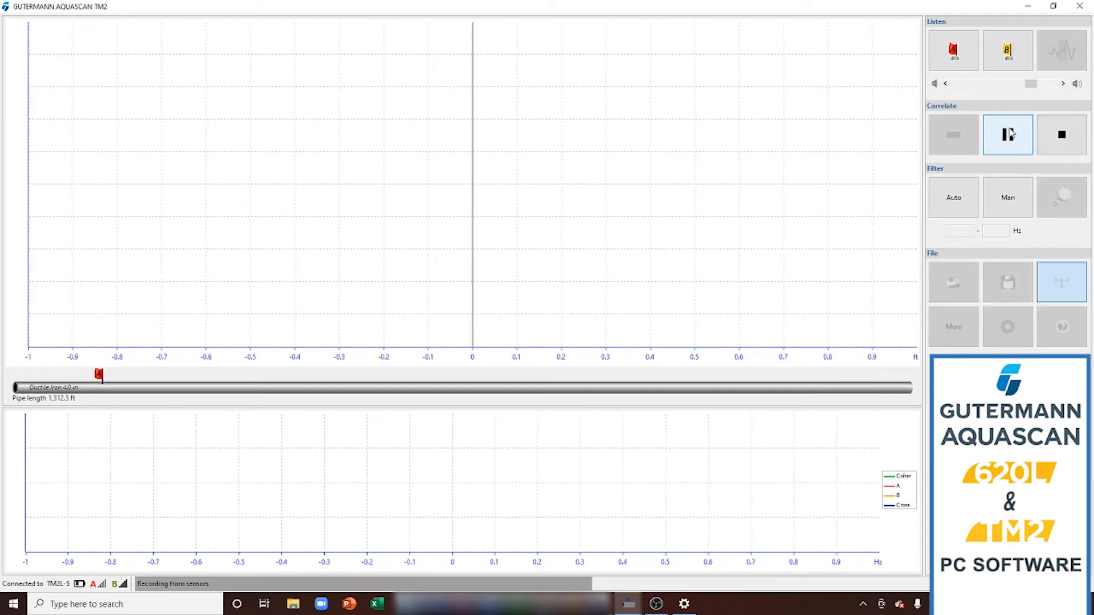
left_click(1007, 135)
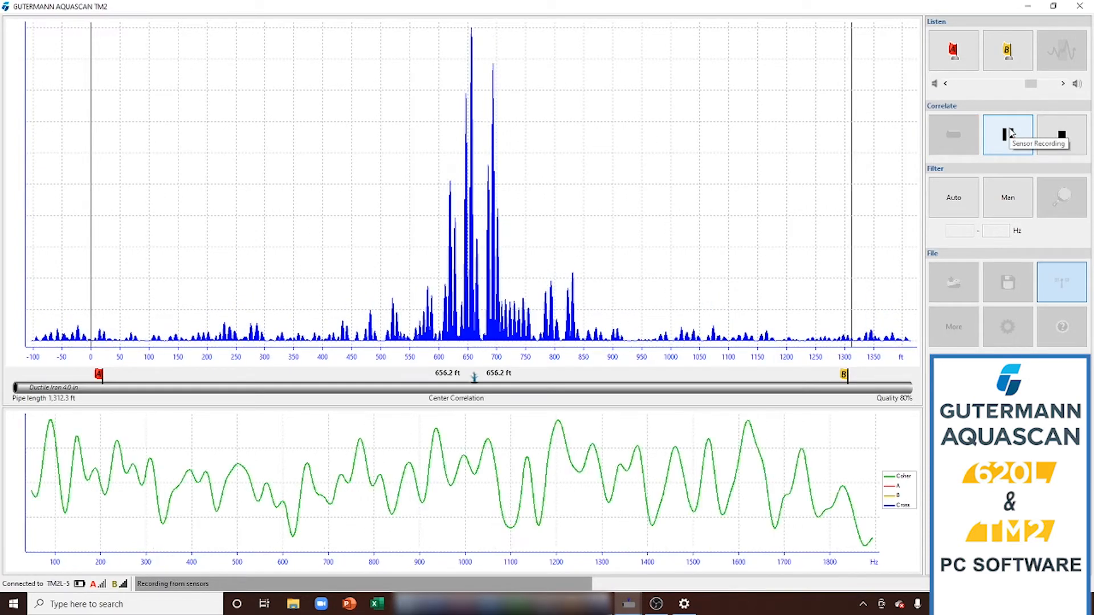
left_click(1007, 135)
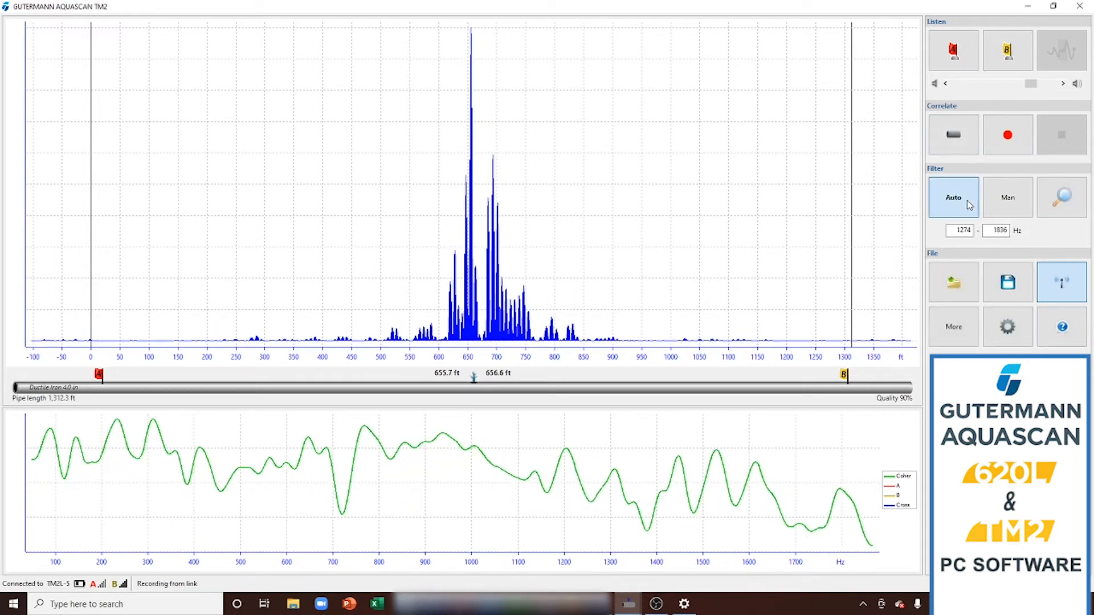
left_click(953, 199)
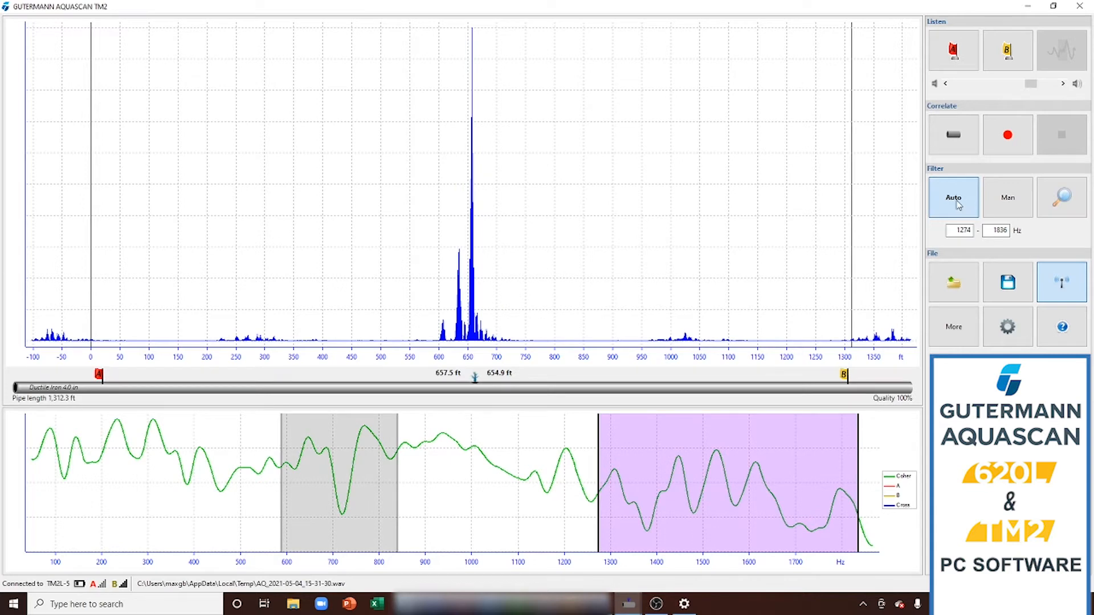
mouse_move(502, 449)
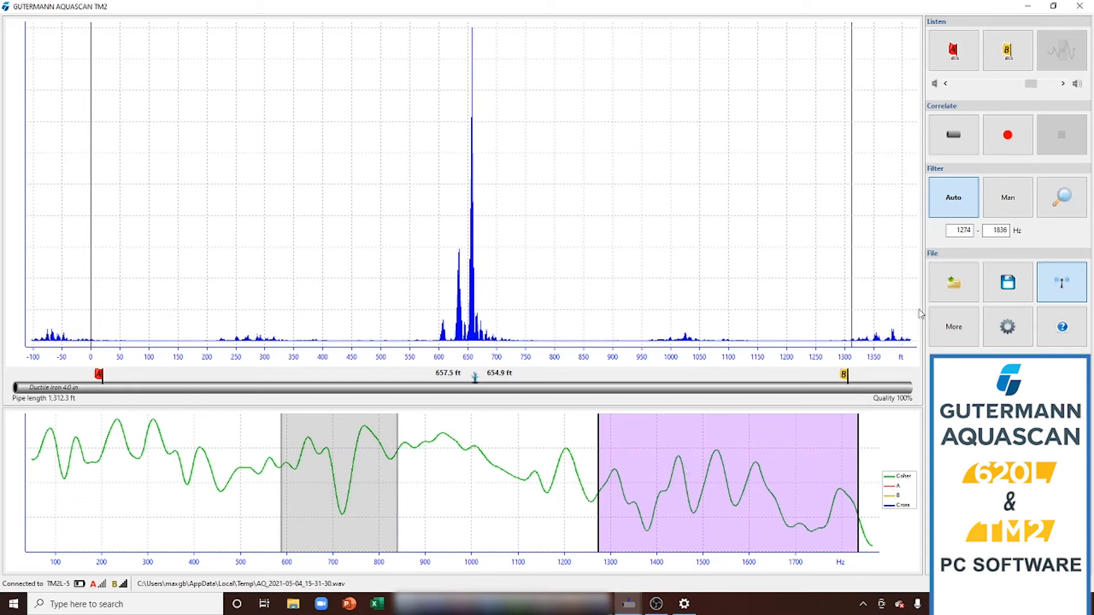
mouse_move(1007, 281)
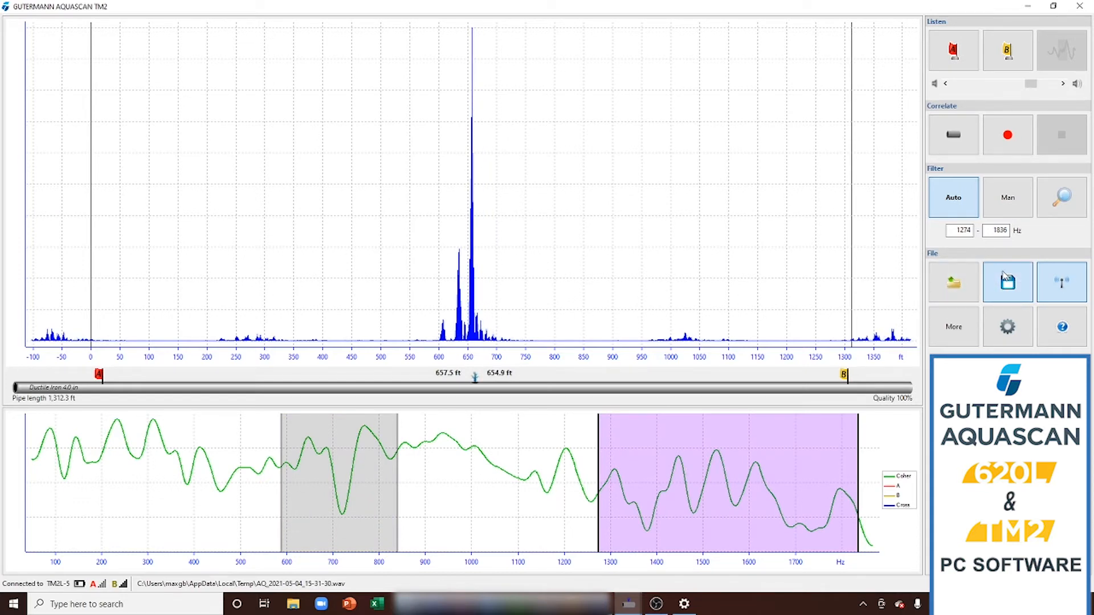
Save the correlation WAV into a new 'Saved Correlations' folder on the Desktop.
left_click(1008, 281)
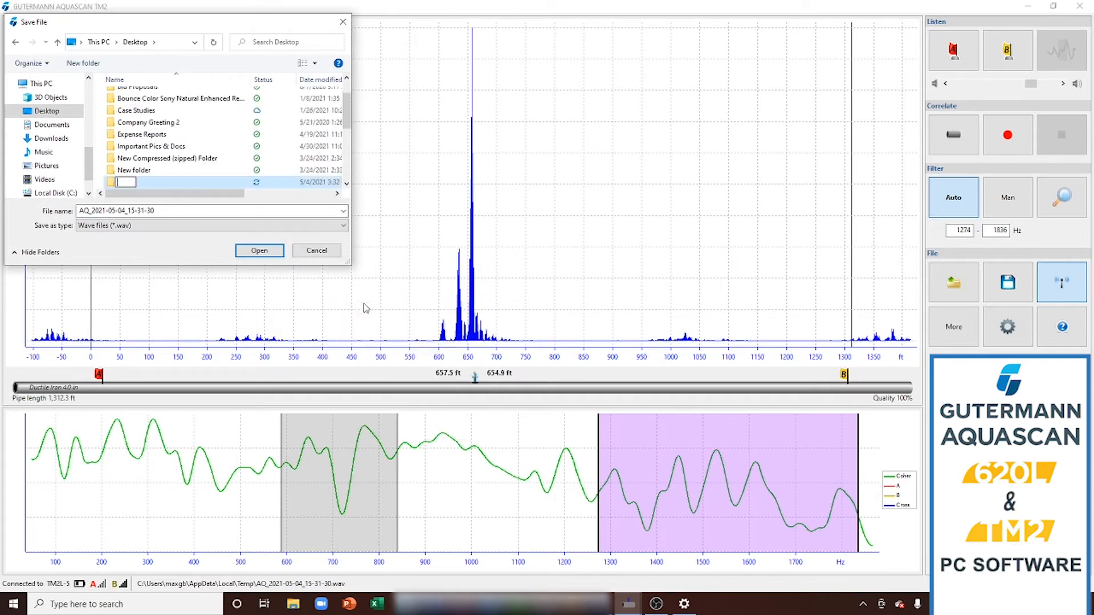
type("Saved Correlations")
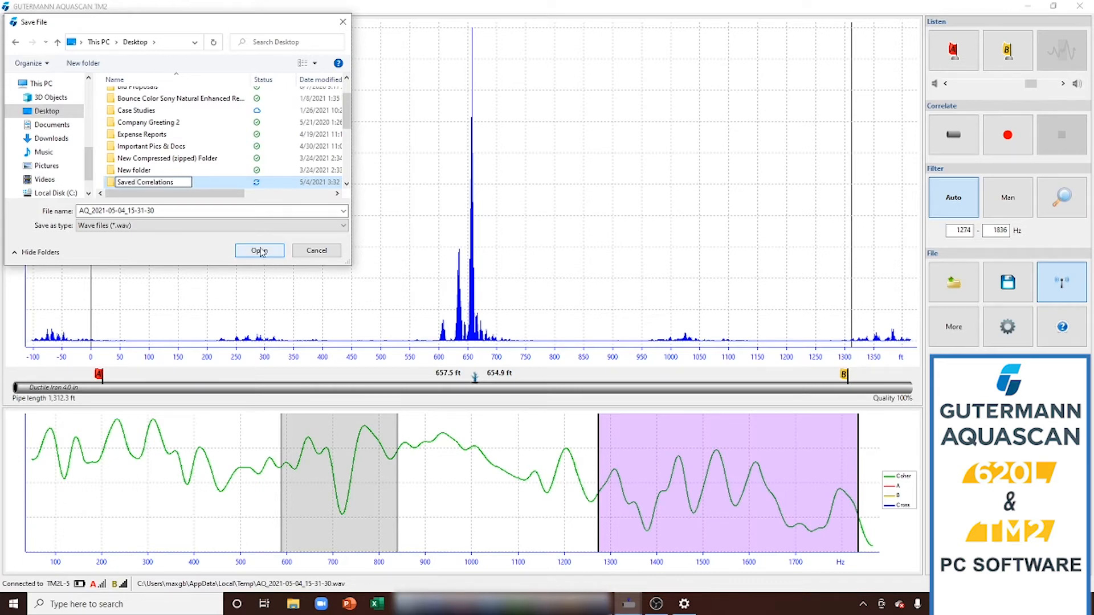
scroll("down", 3)
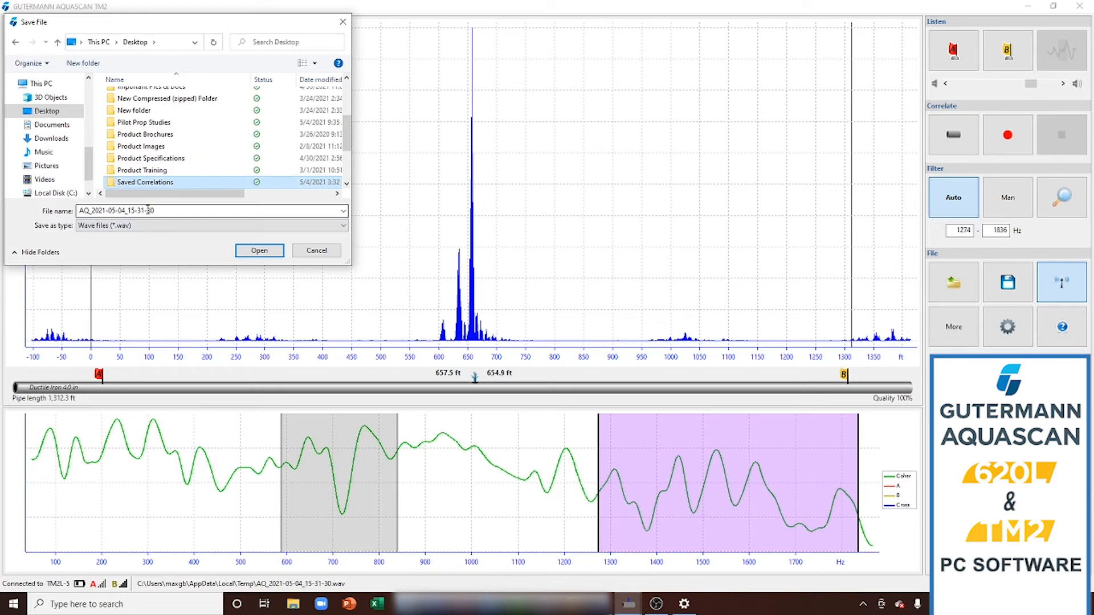
double_click(146, 181)
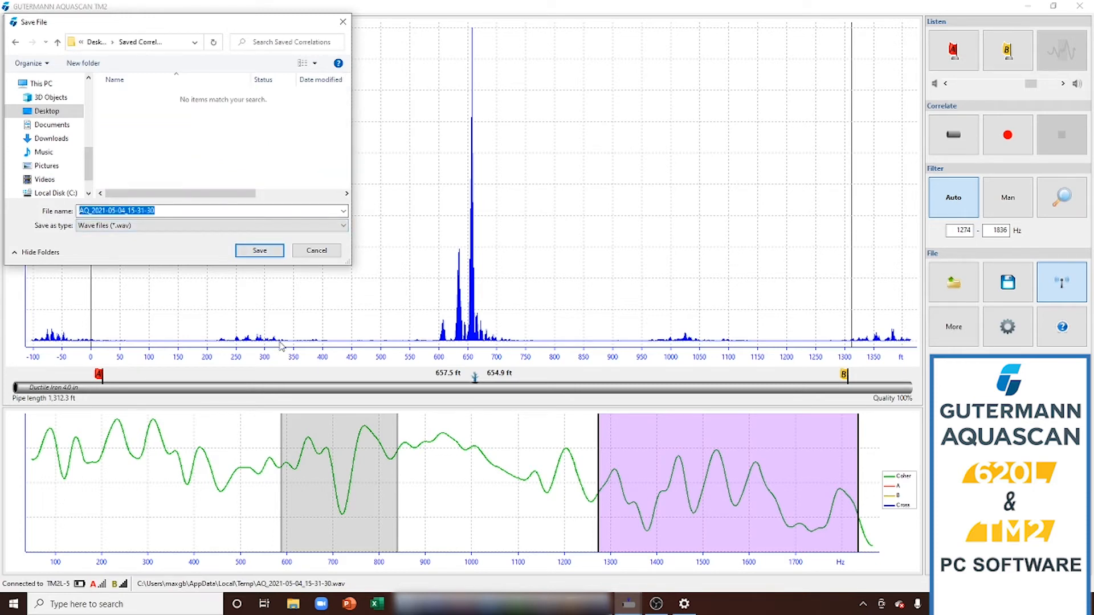
left_click(259, 250)
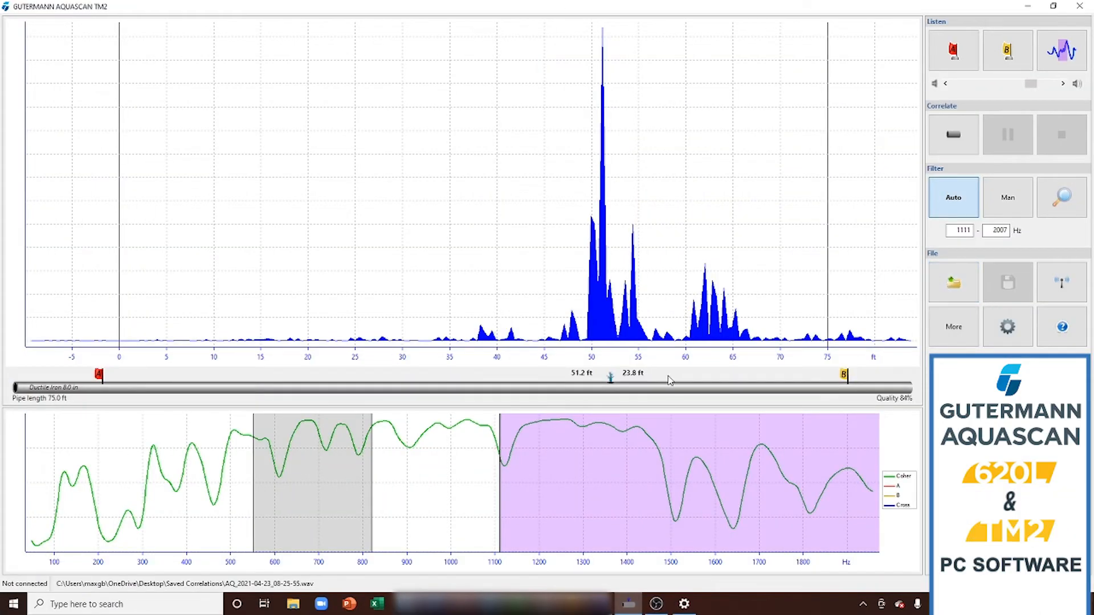
Open correlation AQ_2021-05-04_15-35-21 from the Saved Correlations folder.
left_click(952, 283)
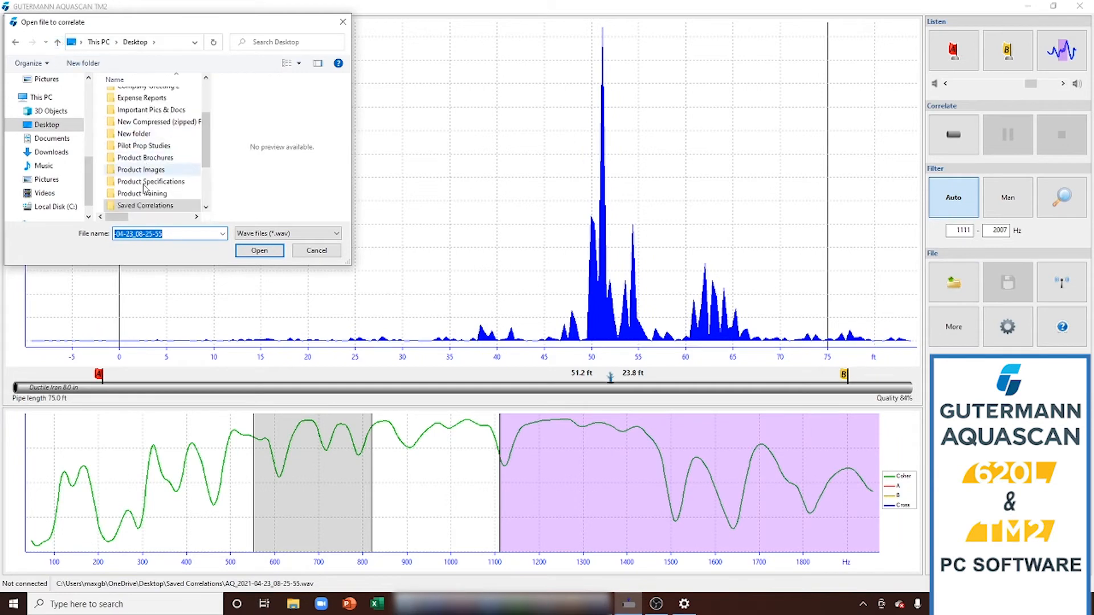
double_click(144, 205)
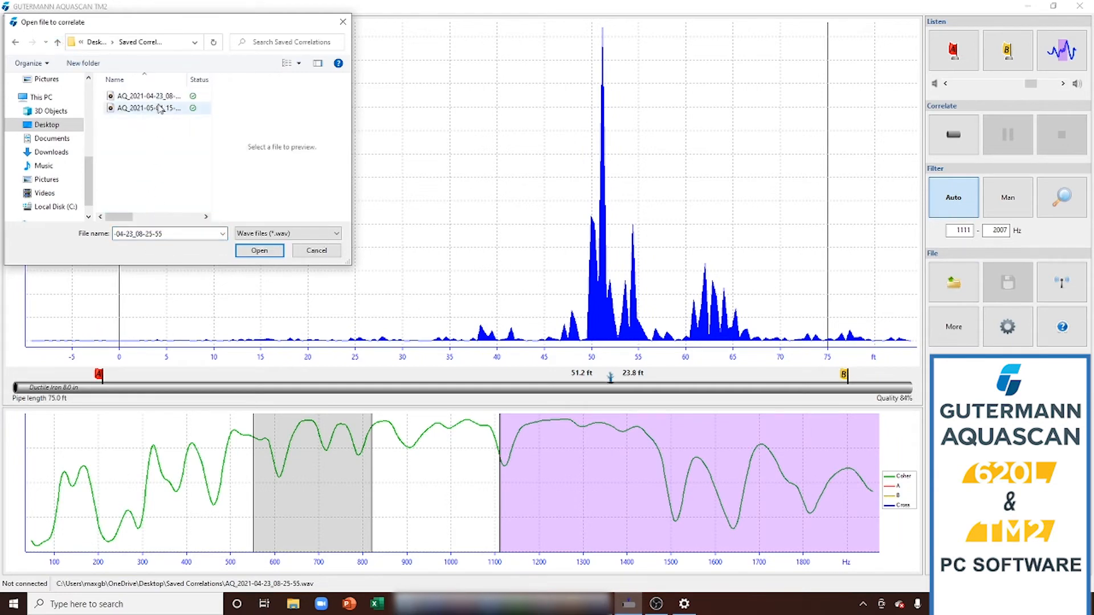
left_click(151, 96)
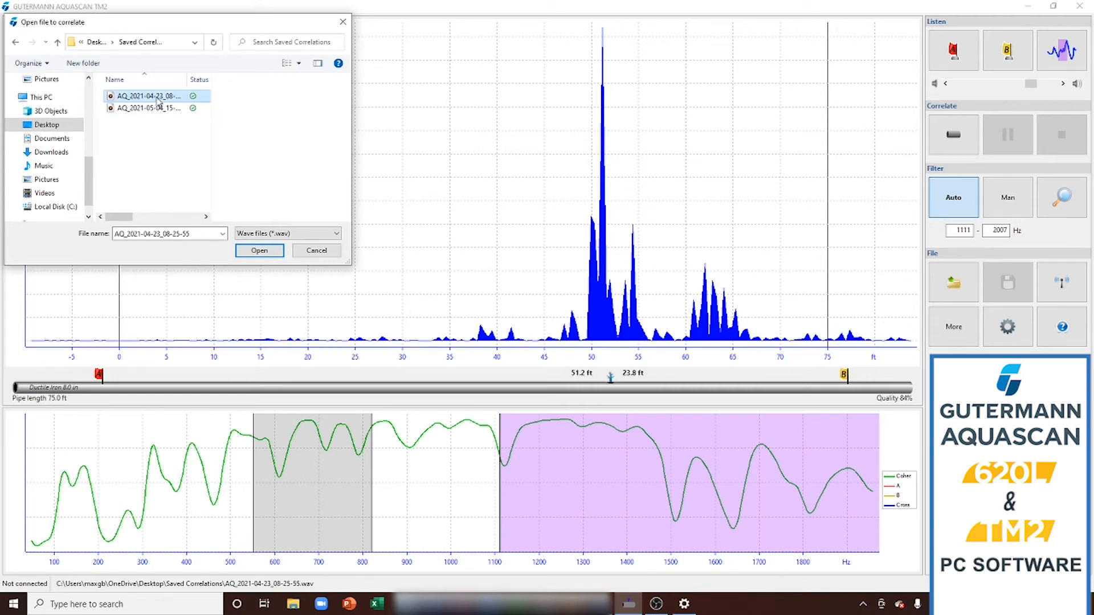
left_click(143, 108)
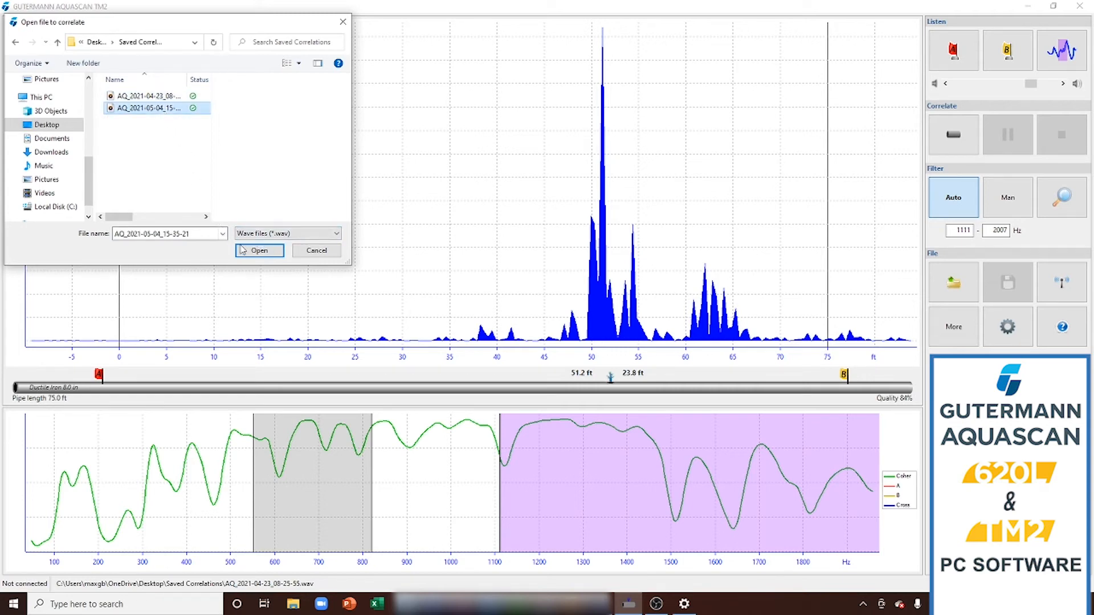
left_click(258, 251)
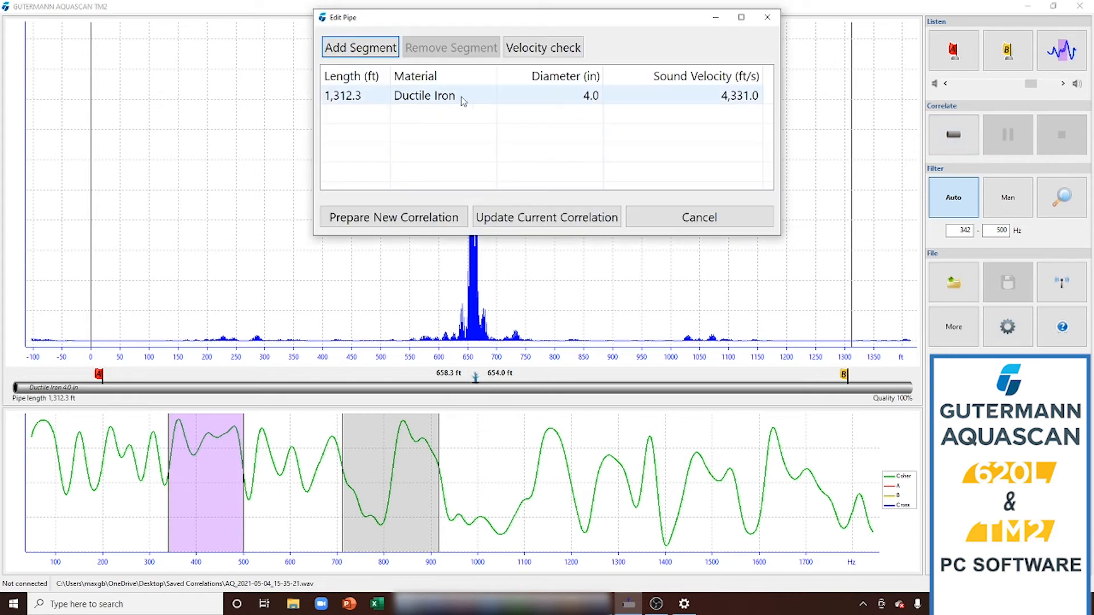
Set the pipe section to Cast Iron, 10.0 in diameter, and update the current correlation.
double_click(342, 95)
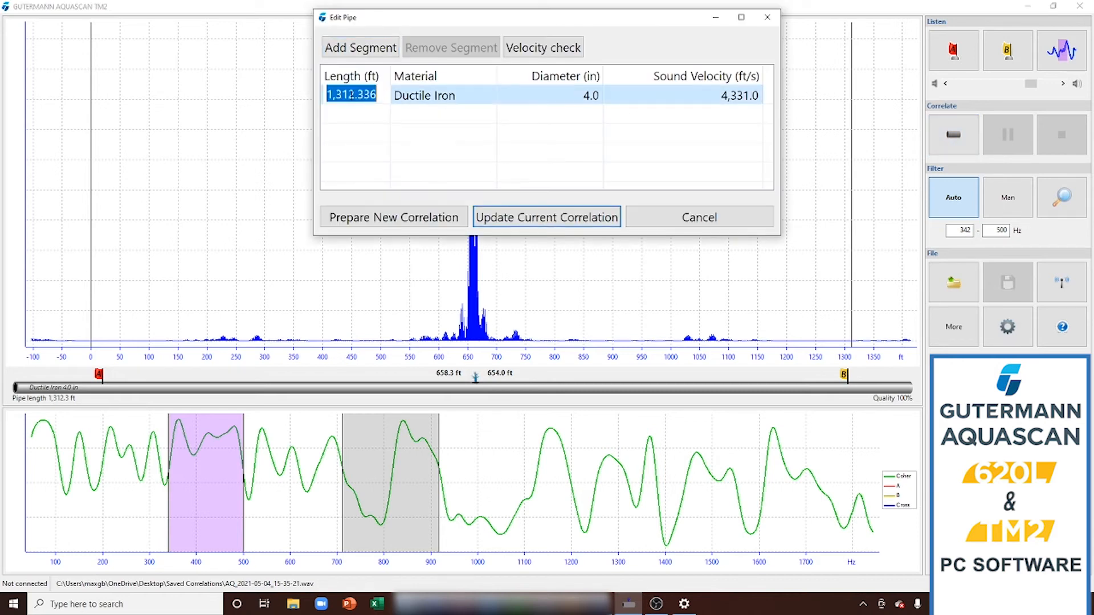
left_click(443, 96)
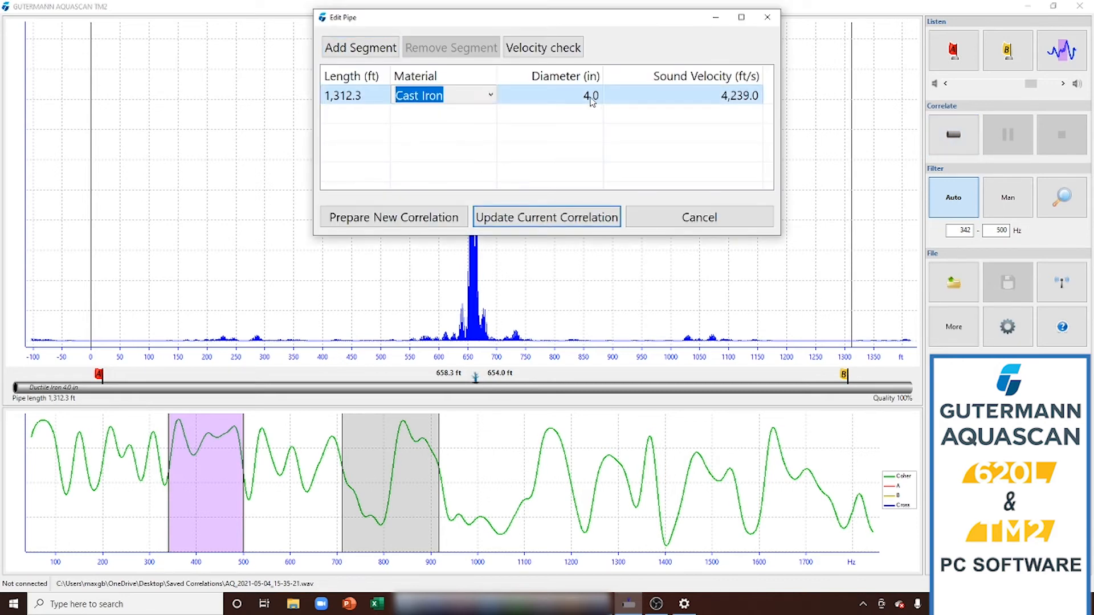
left_click(589, 96)
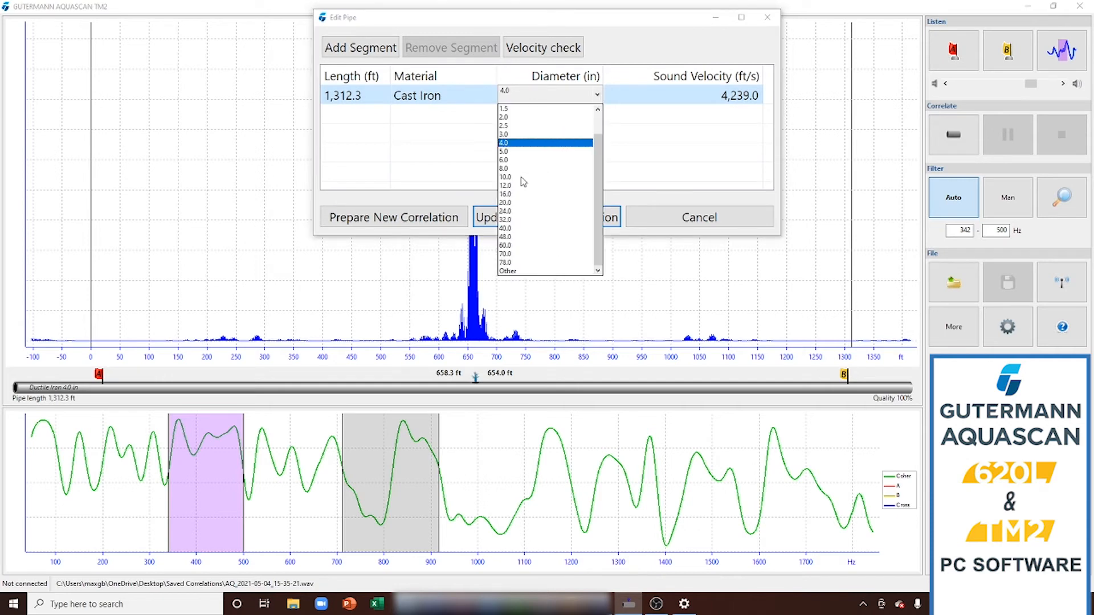
left_click(505, 176)
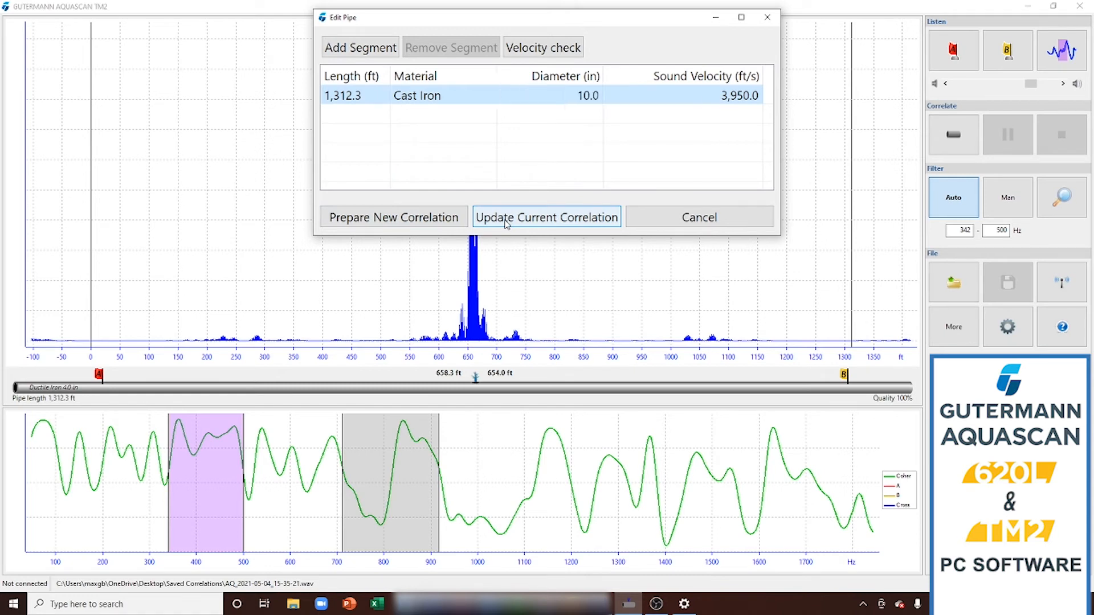
left_click(547, 217)
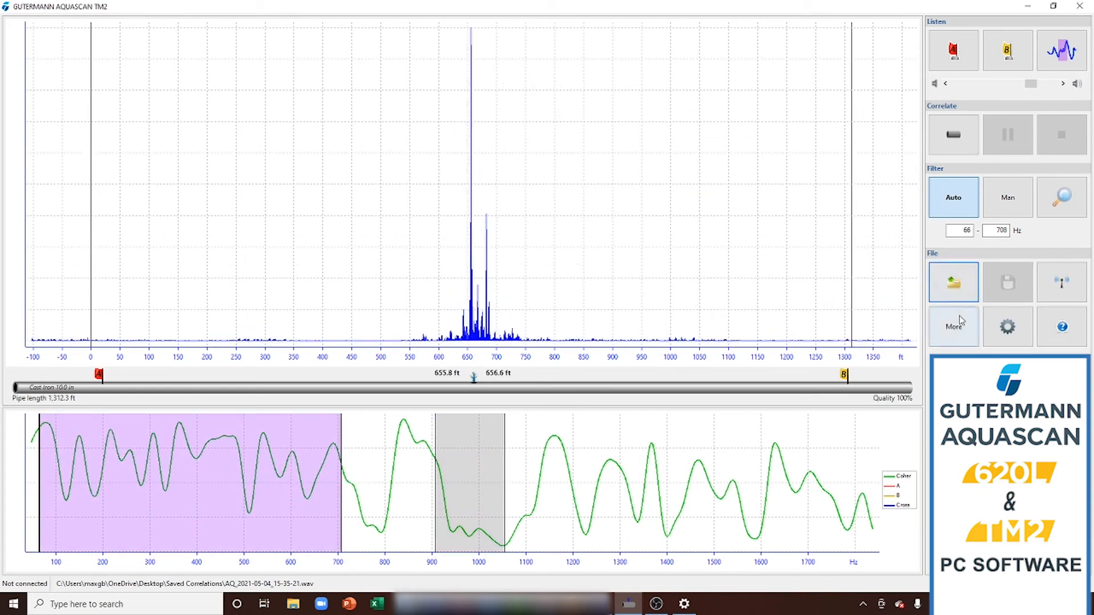
Print the correlation report to Microsoft Print to PDF, saved as '5.' in Desktop > Saved Correlations.
left_click(952, 326)
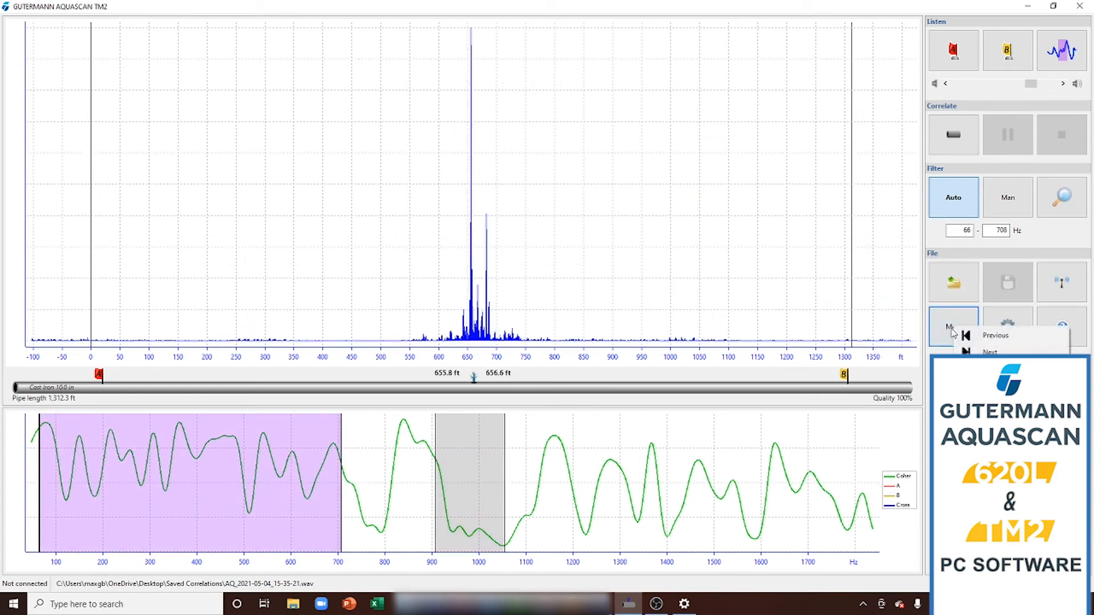
mouse_move(919, 321)
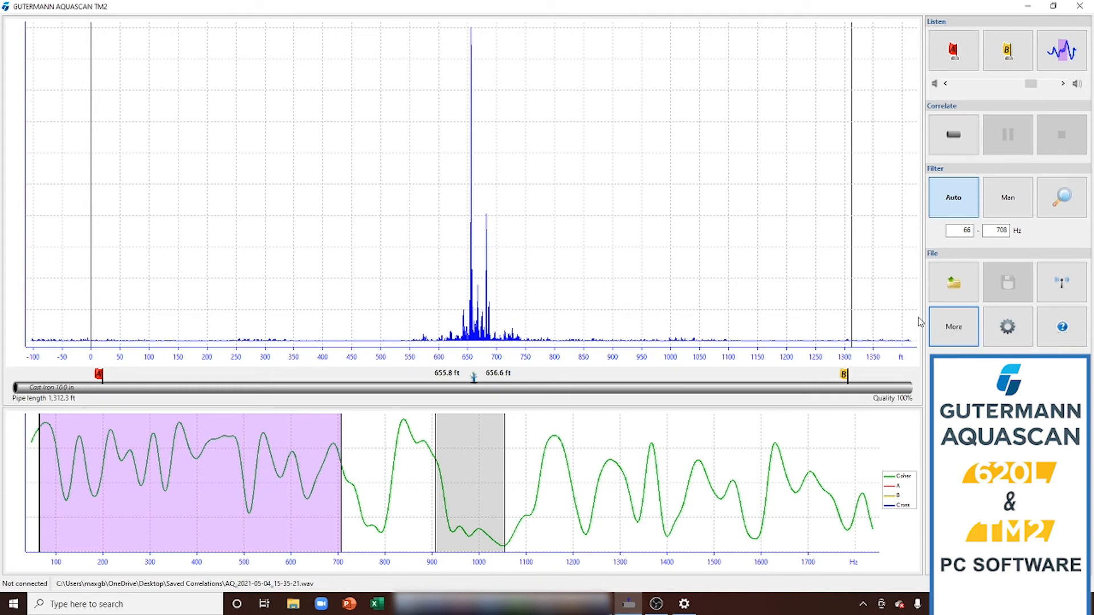
left_click(952, 326)
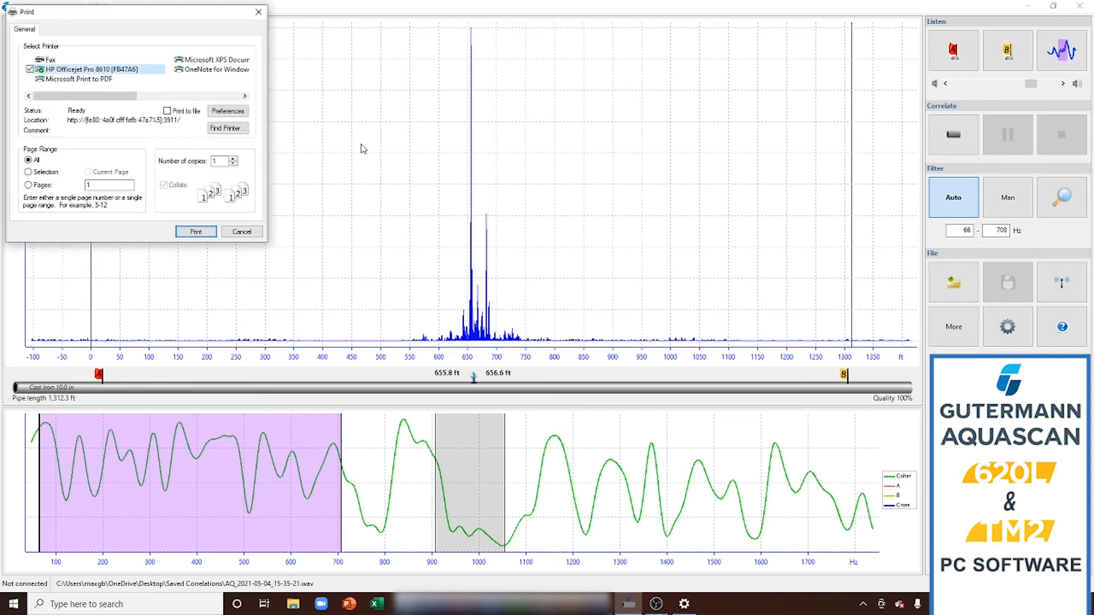
left_click(70, 87)
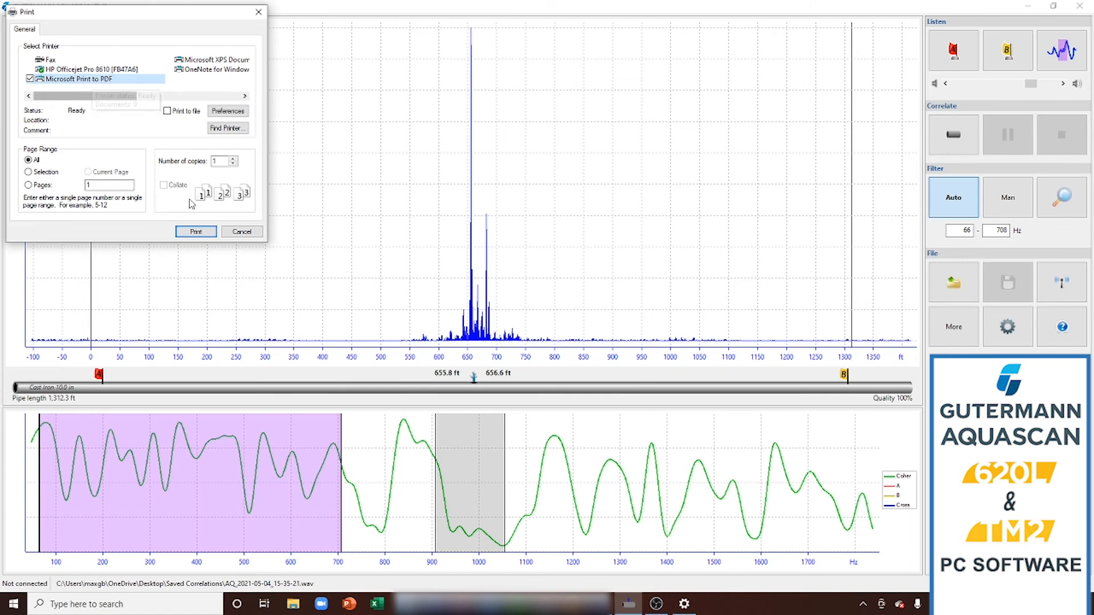
left_click(196, 231)
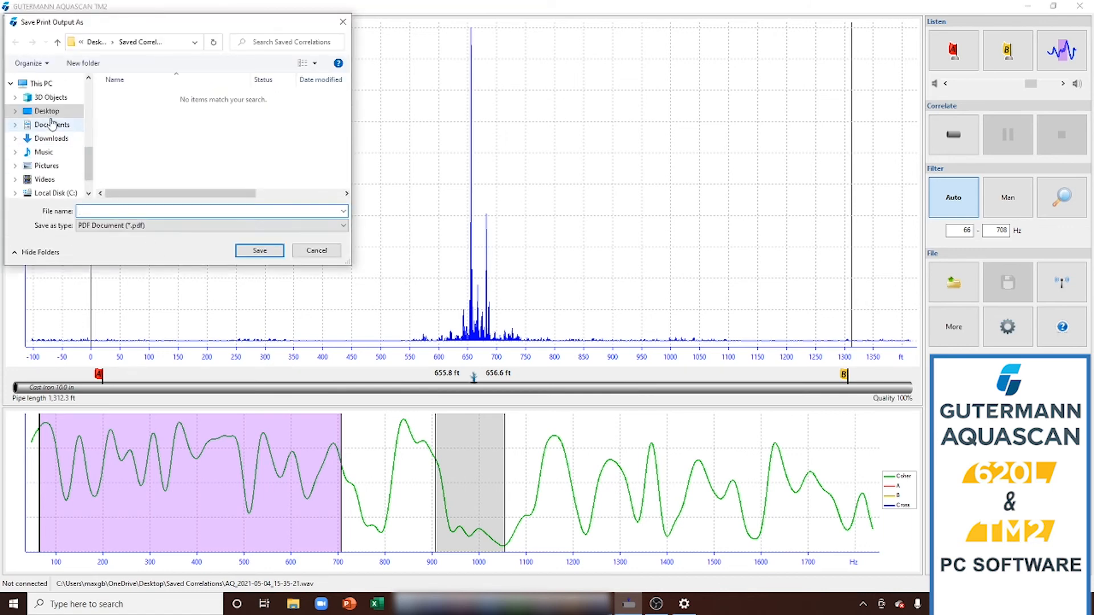
left_click(45, 111)
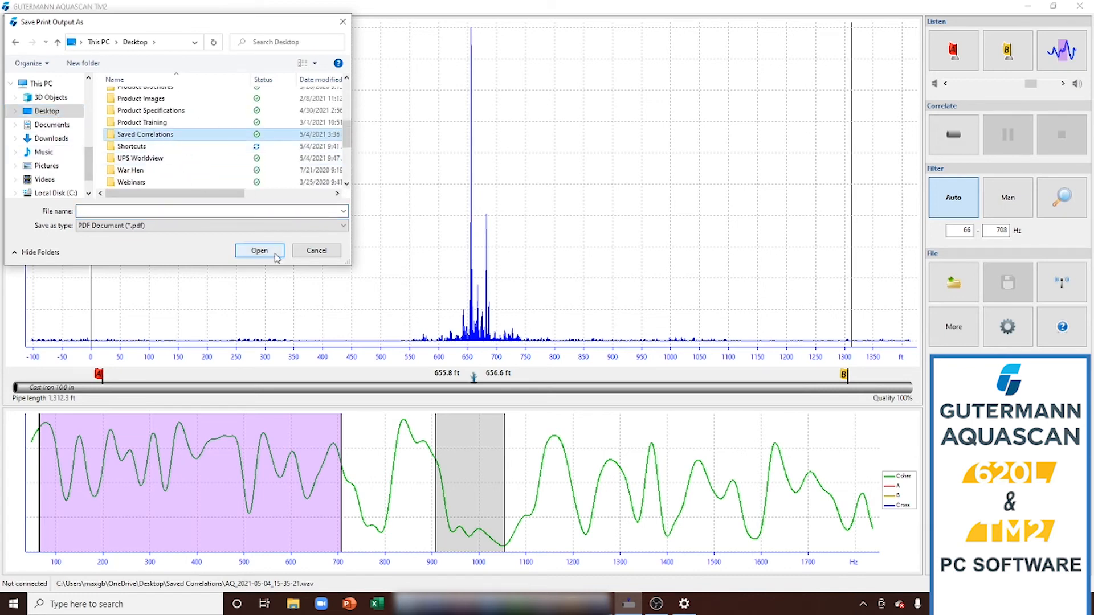
type("5.")
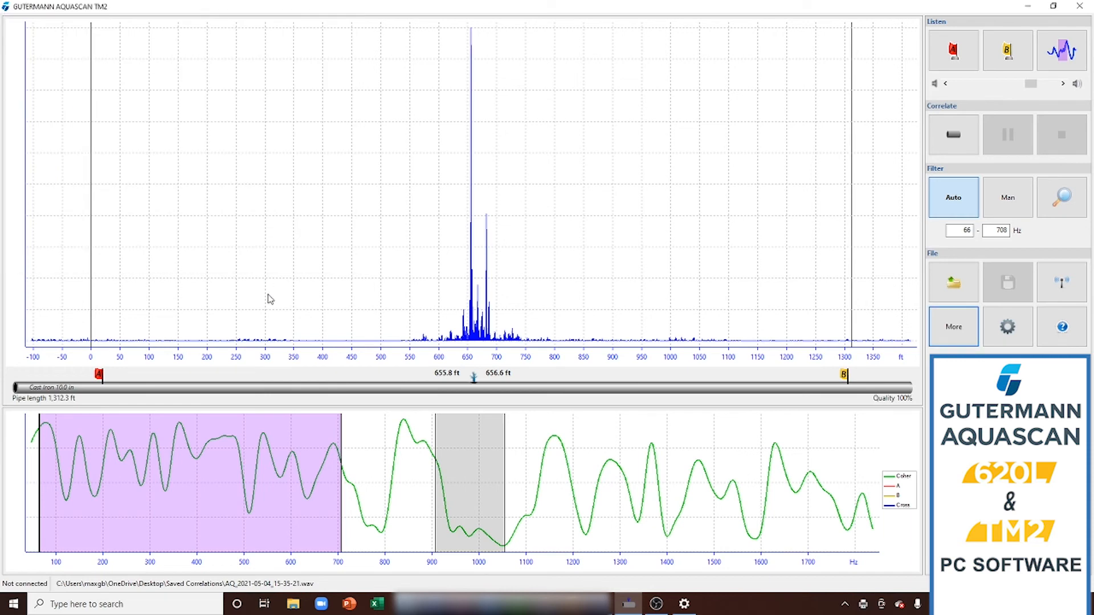
mouse_move(274, 269)
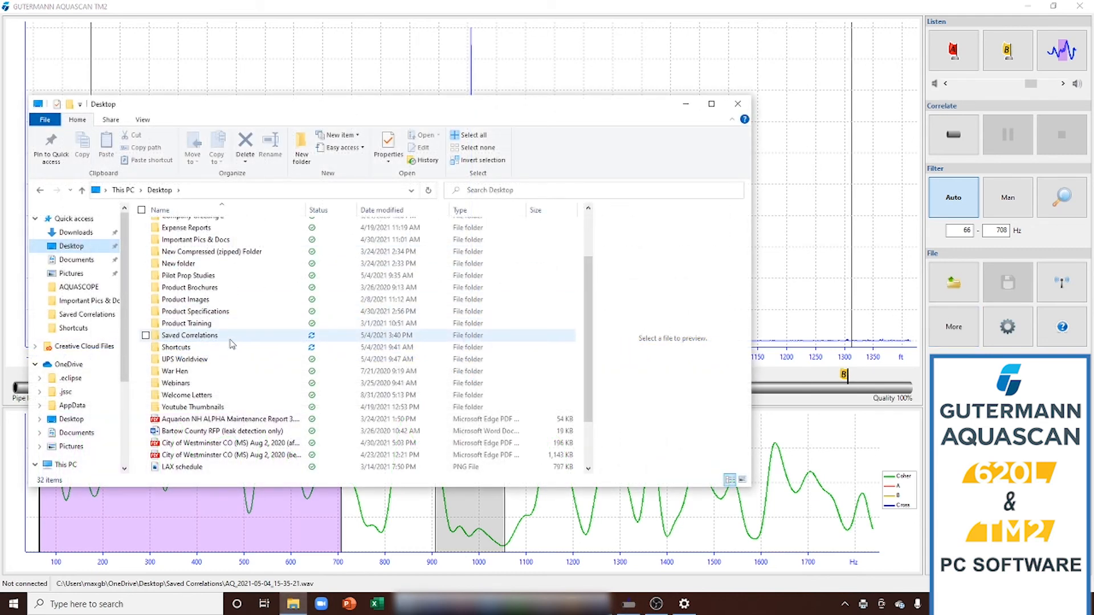
View the 5.04.21 Correlation PDF maximized in Edge, scrolling through pipe data, correlation and spectrum.
double_click(190, 335)
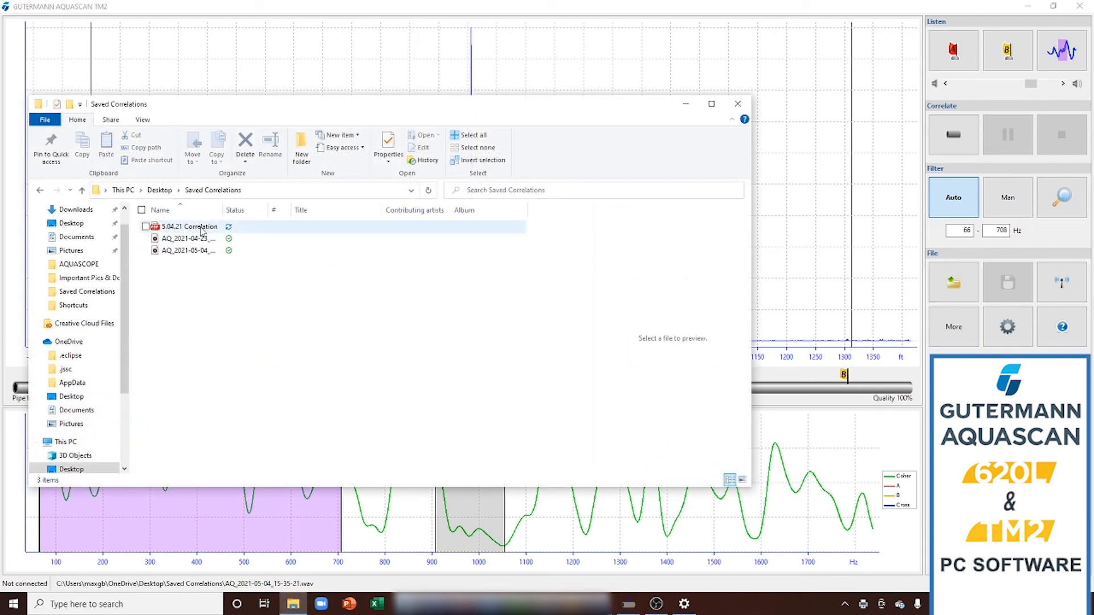
double_click(187, 226)
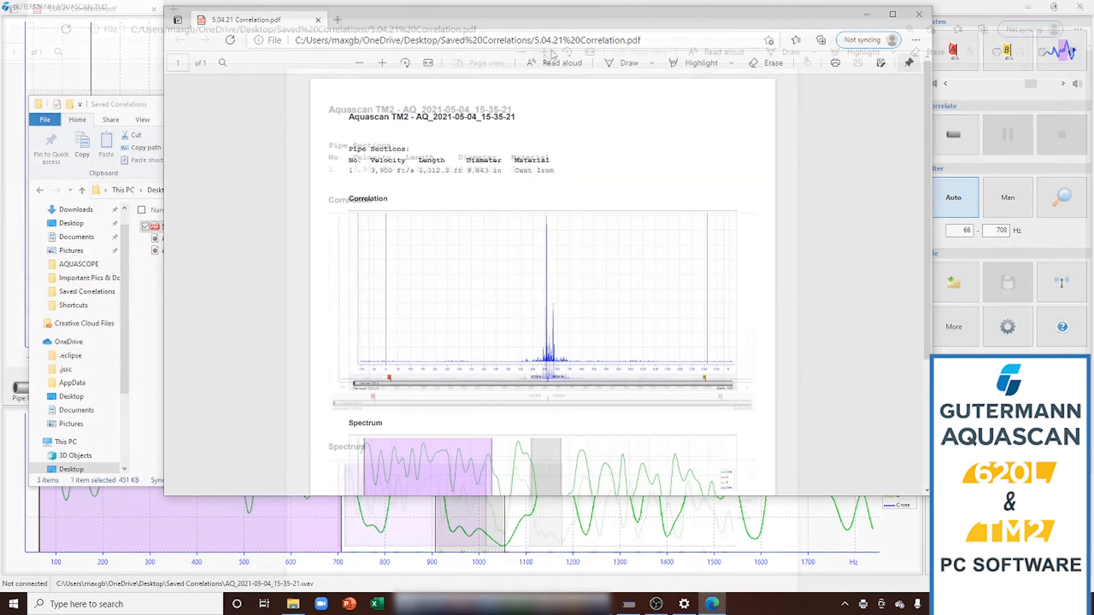
left_click(893, 14)
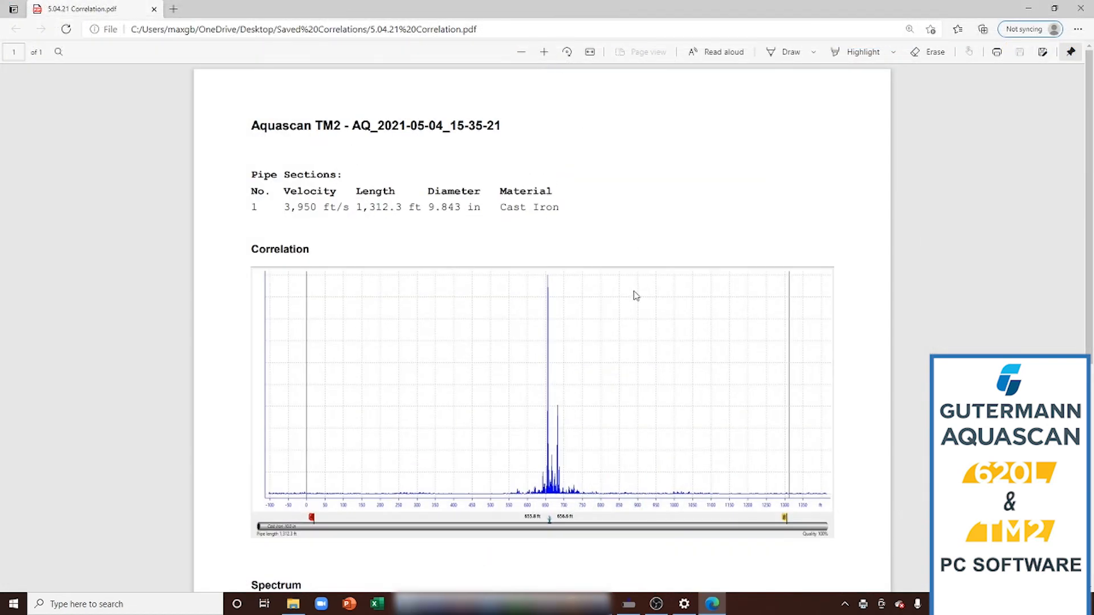
scroll("down", 3)
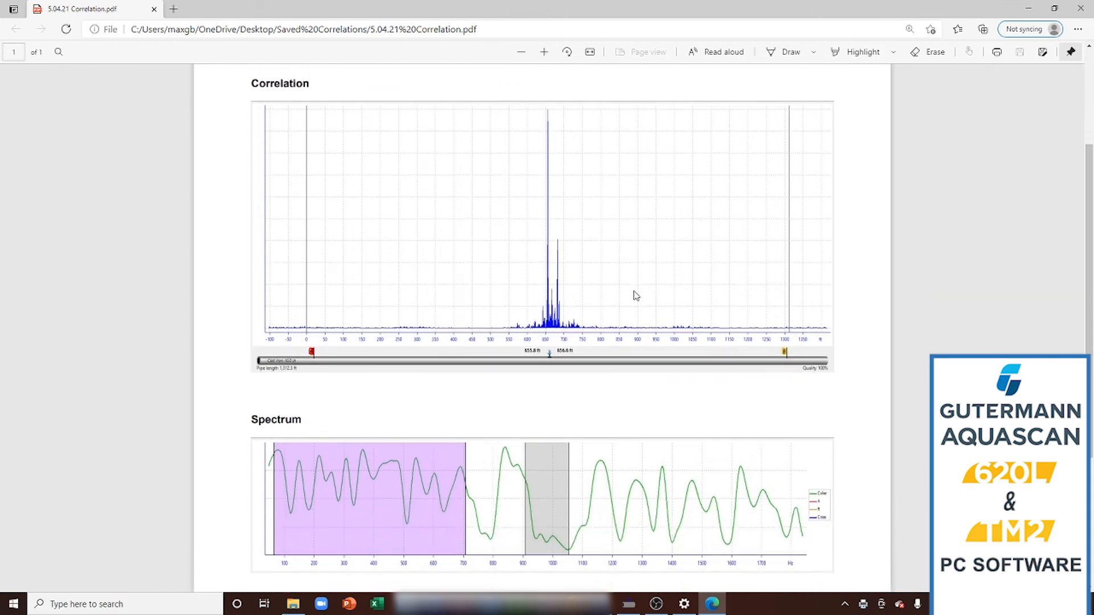
scroll("down", 3)
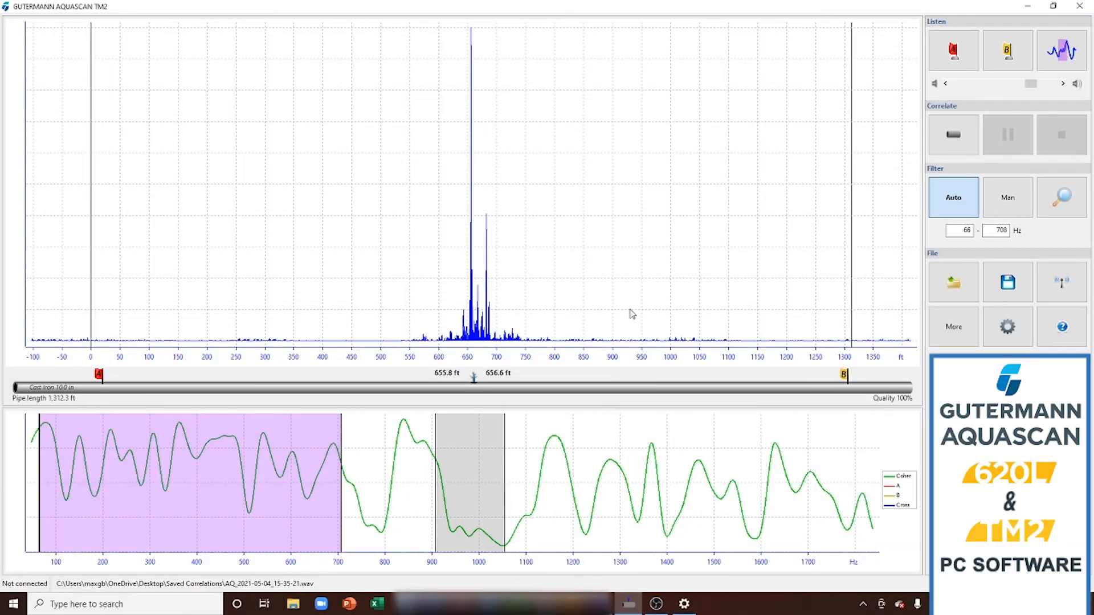
mouse_move(1061, 326)
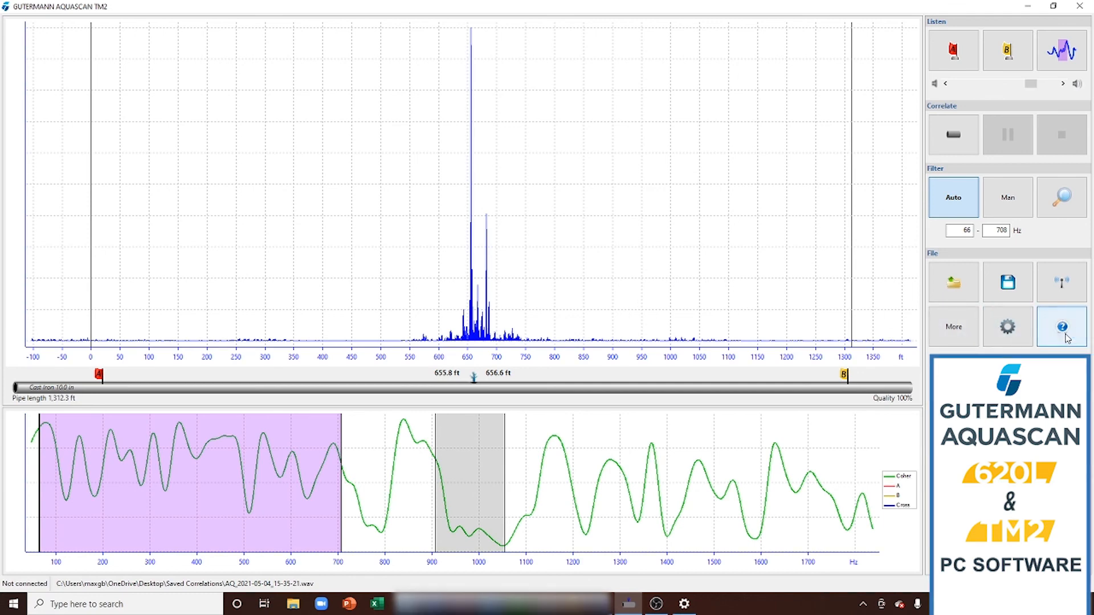
Launch the AQUASCAN Getting Started guide from the Help button, opening it in Edge.
left_click(1062, 326)
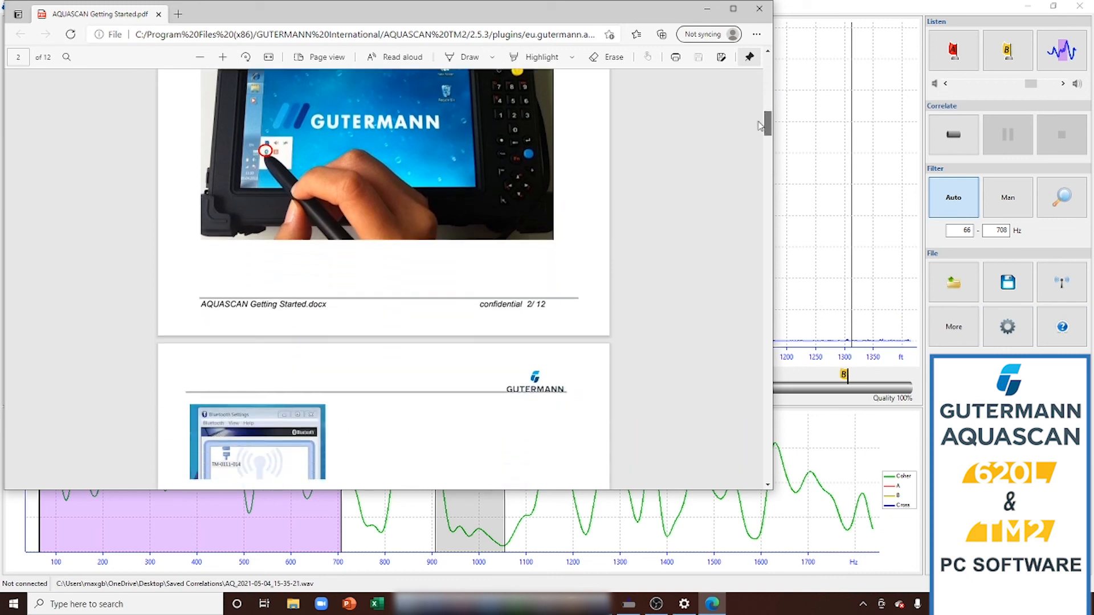
Scroll the guide down to section 1.2 Set COM-Port, then bring AquaScan back to the front.
scroll("down", 3)
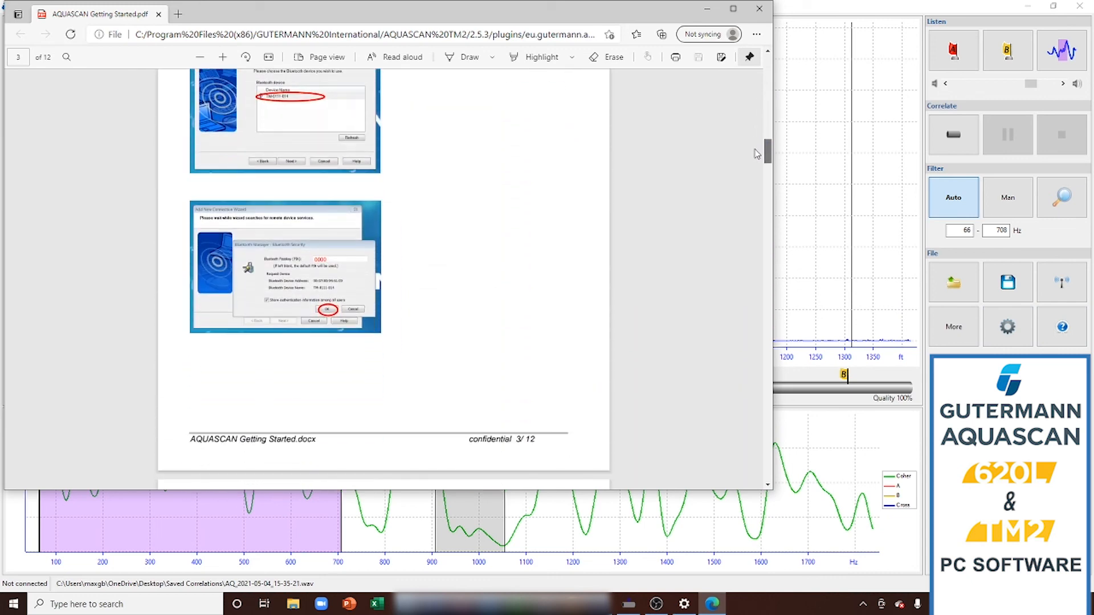
scroll("down", 3)
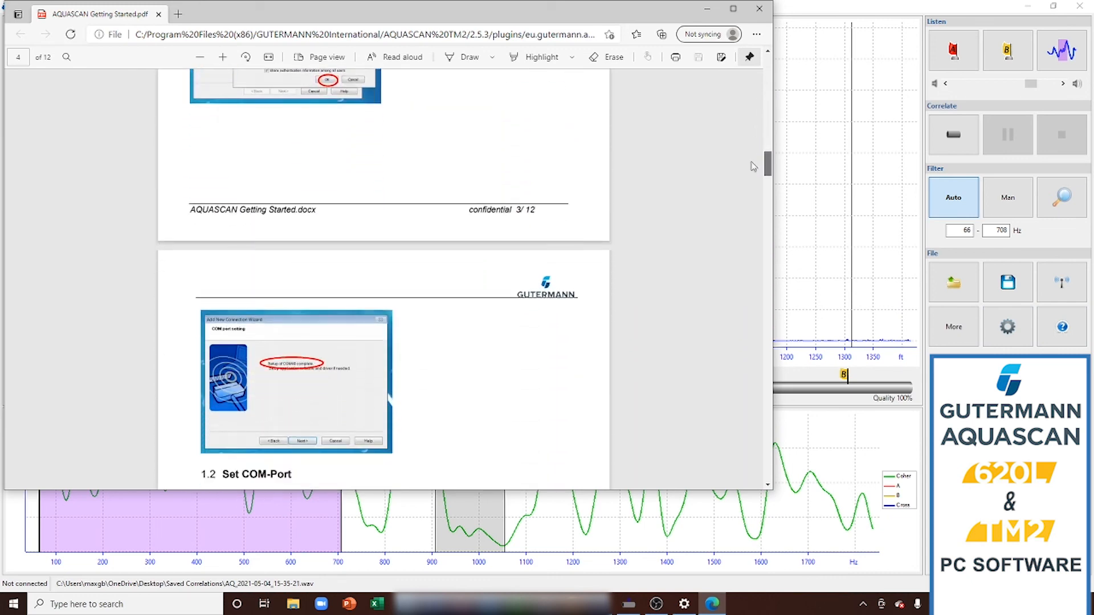
scroll("down", 3)
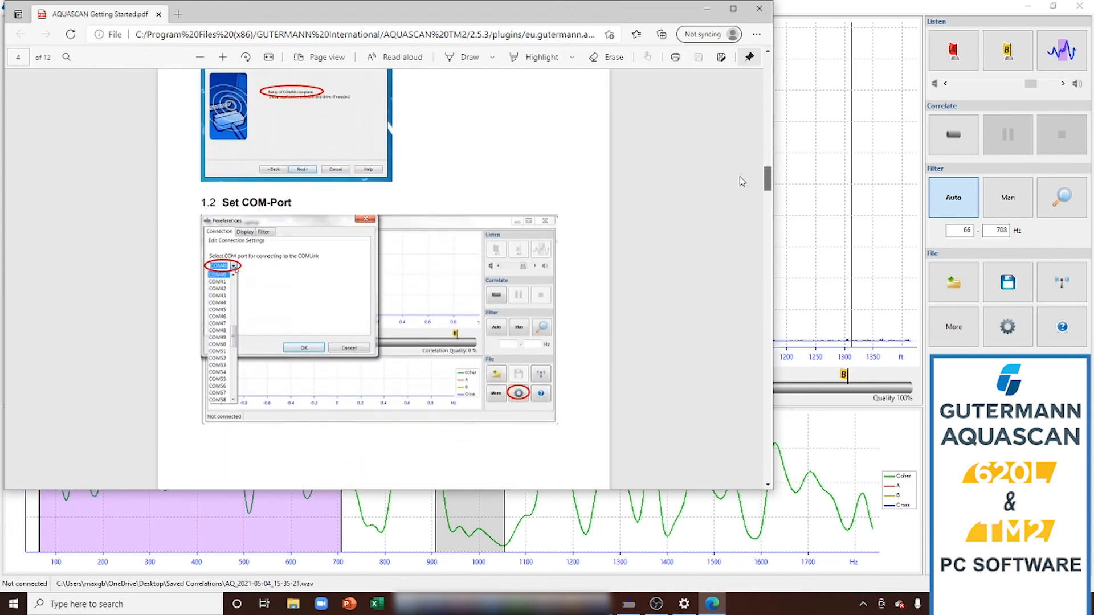
left_click(759, 9)
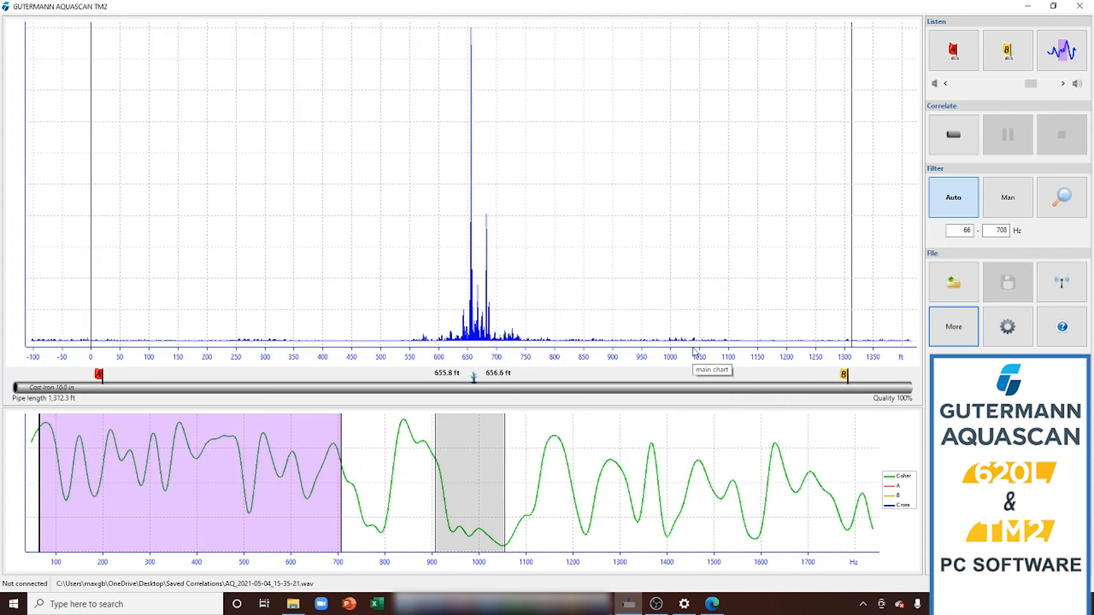